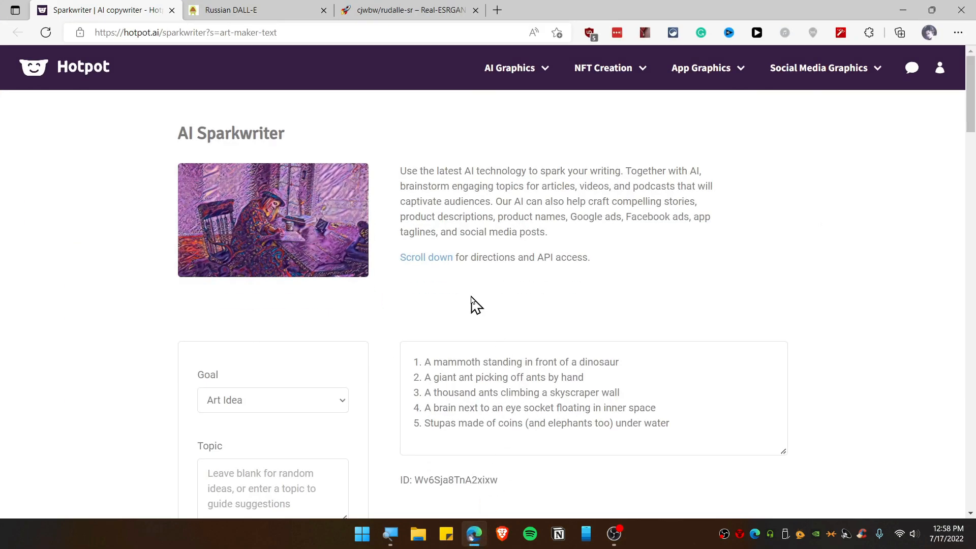
Generate a new batch of Art Idea suggestions in Sparkwriter, including the rising-moon idea.
{"action": "scroll", "scroll_direction": "down", "scroll_amount": 3}
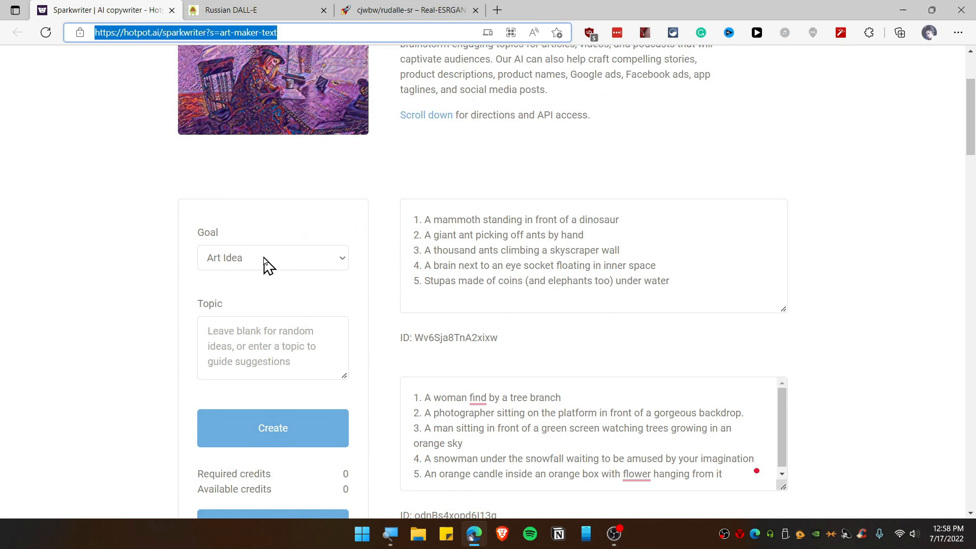
{"action": "left_click", "coordinate": [272, 257]}
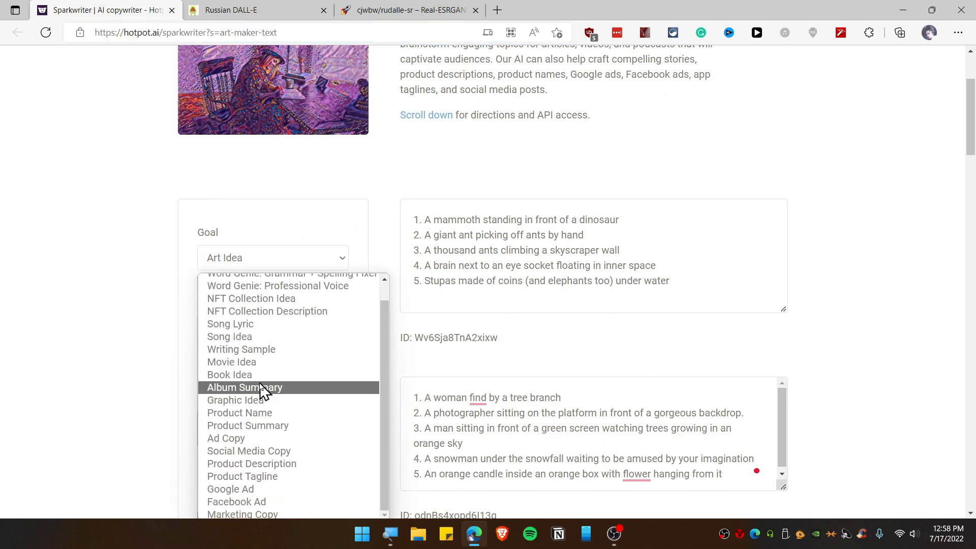
{"action": "mouse_move", "coordinate": [363, 399]}
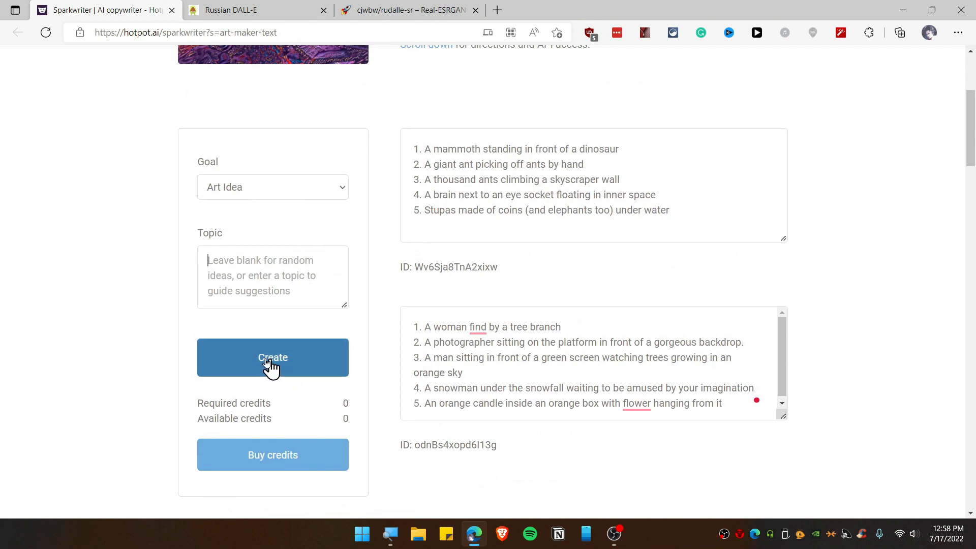
{"action": "left_click", "coordinate": [272, 357]}
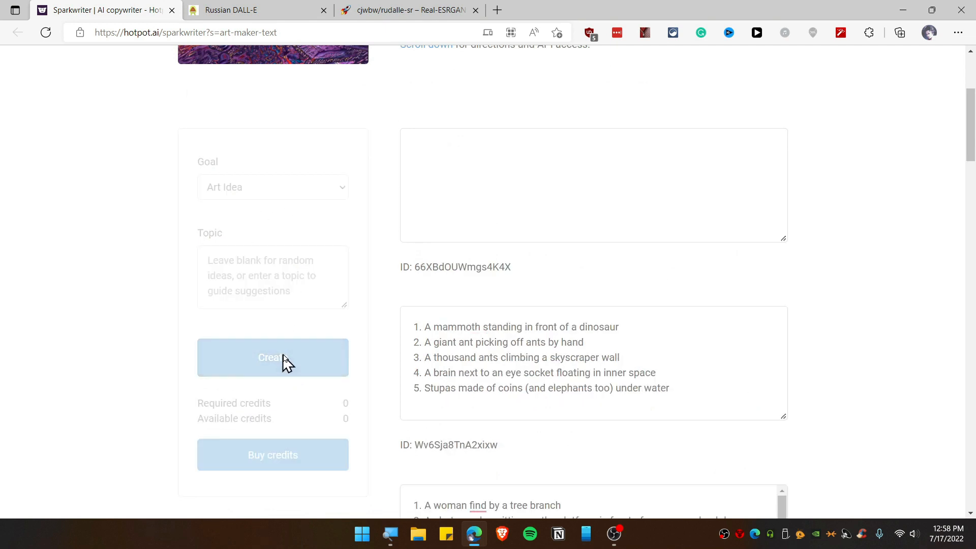
{"action": "left_click", "coordinate": [272, 357]}
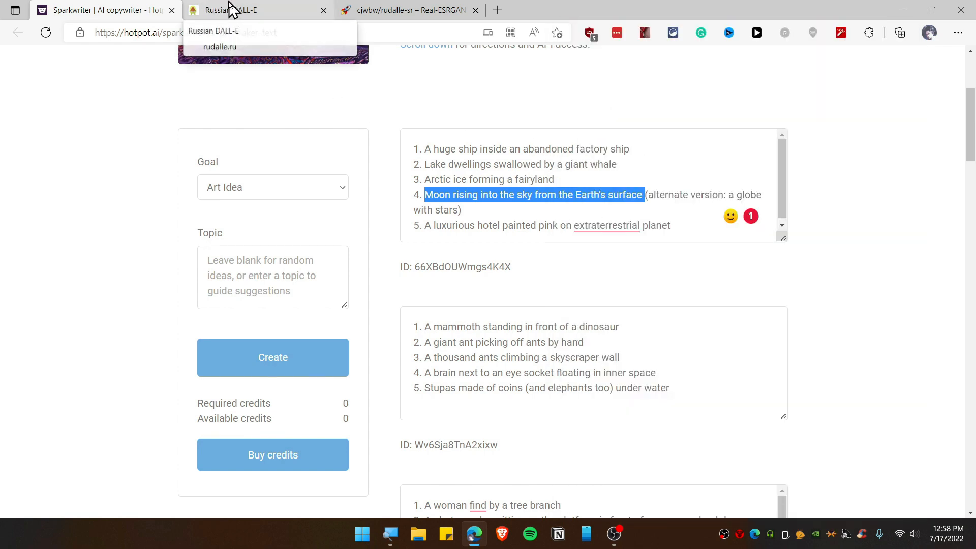
Submit 'Moon rising into the sky from the Earth's surface' to ruDALL-E with captcha 'lytm'.
{"action": "left_click", "coordinate": [256, 10]}
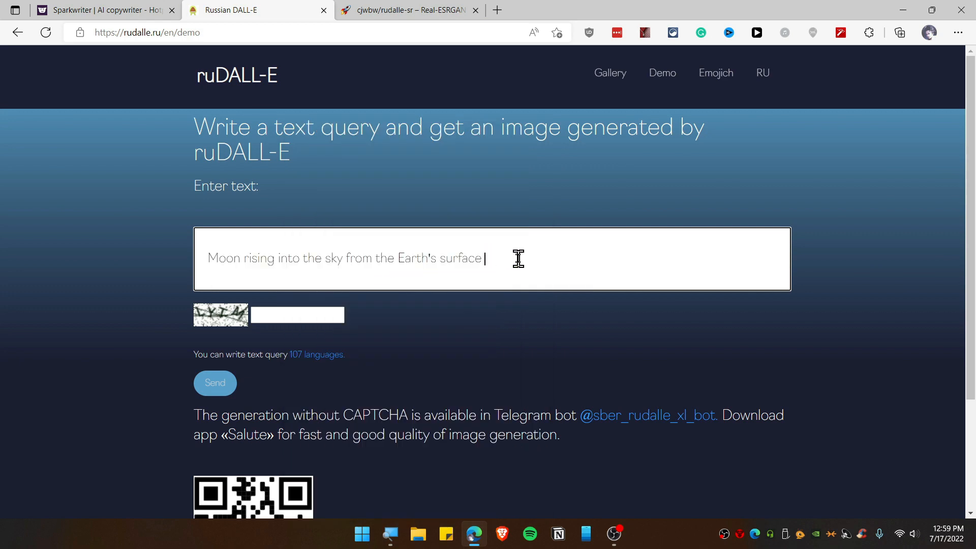
{"action": "mouse_move", "coordinate": [249, 10]}
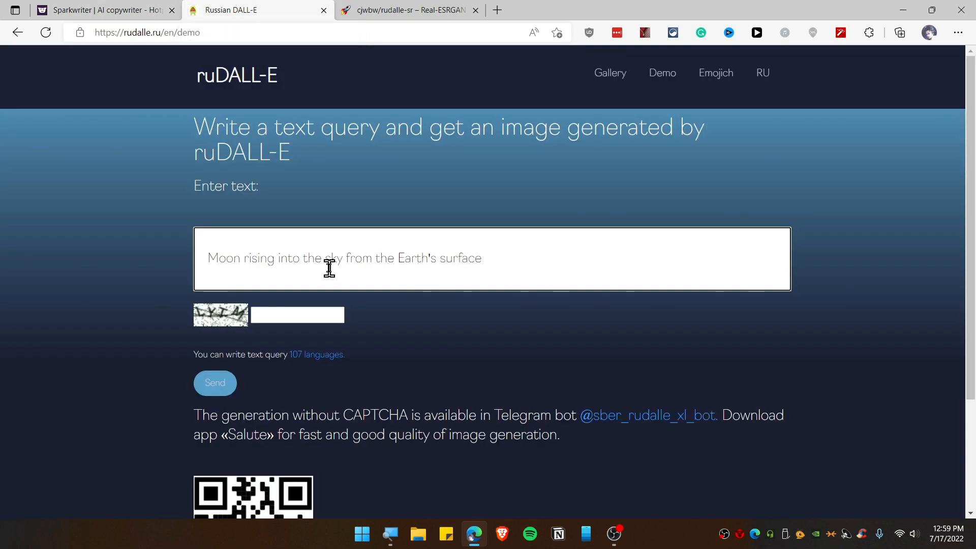
{"action": "triple_click", "coordinate": [344, 258]}
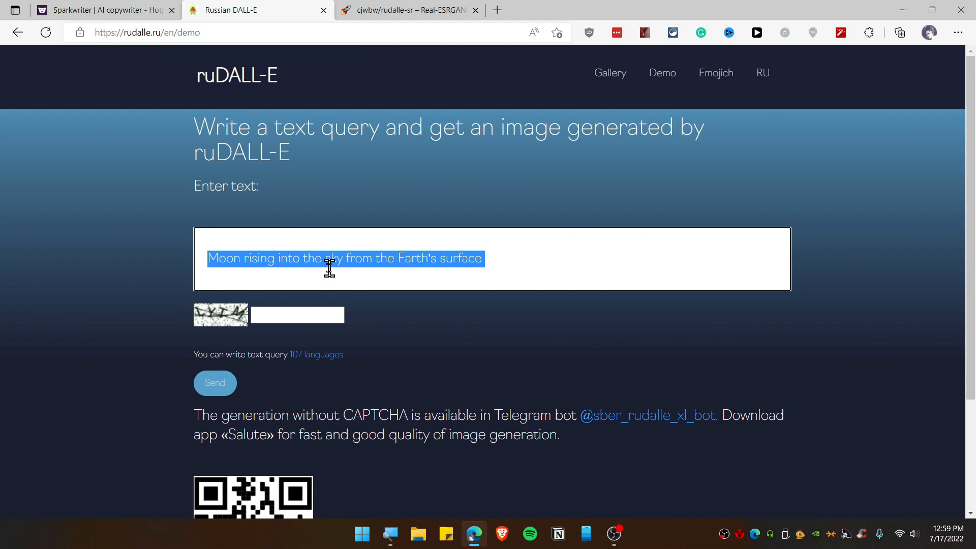
{"action": "left_click", "coordinate": [297, 314]}
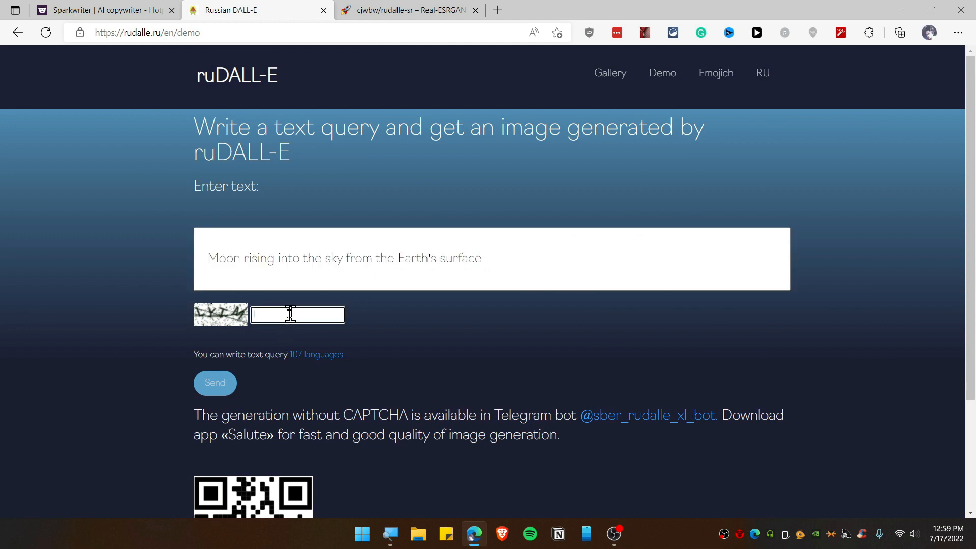
{"action": "type", "text": "lytm"}
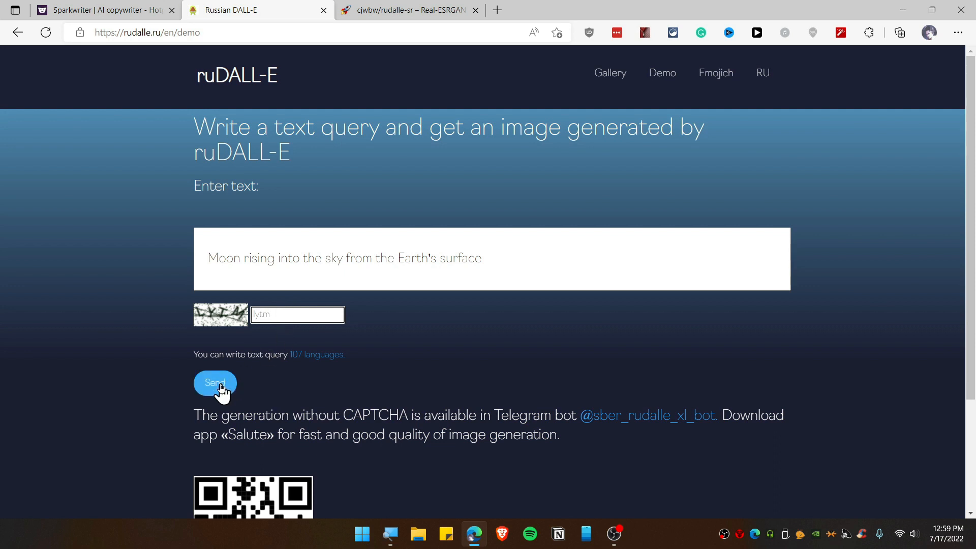
{"action": "left_click", "coordinate": [214, 382]}
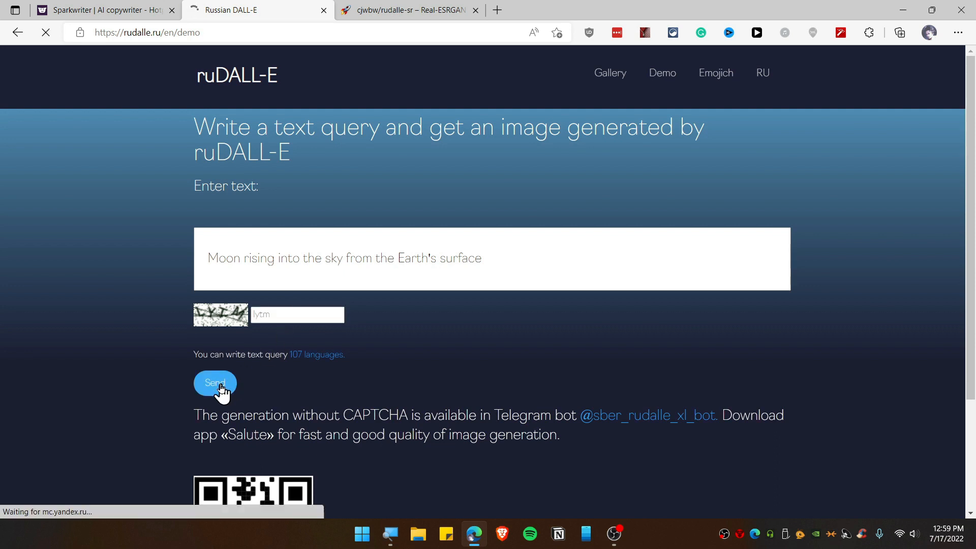
Load the finished huge-moon-with-floating-rocks image and scroll to other users' results.
{"action": "left_click", "coordinate": [215, 382]}
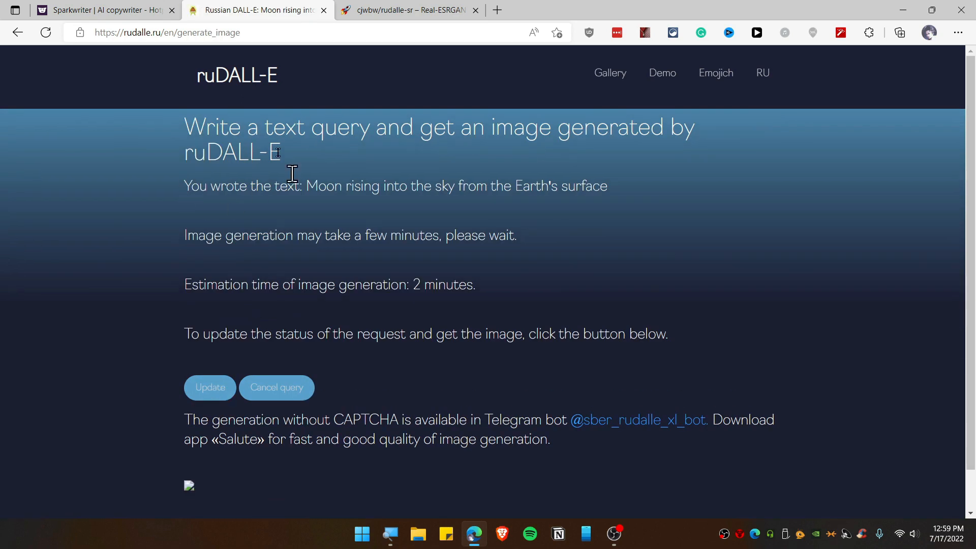
{"action": "scroll", "scroll_direction": "down", "scroll_amount": 3}
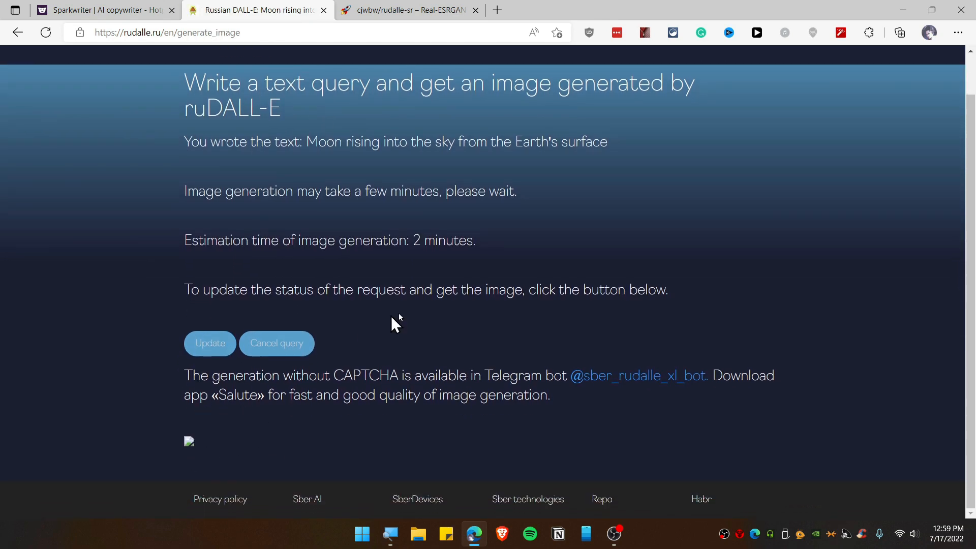
{"action": "double_click", "coordinate": [443, 240]}
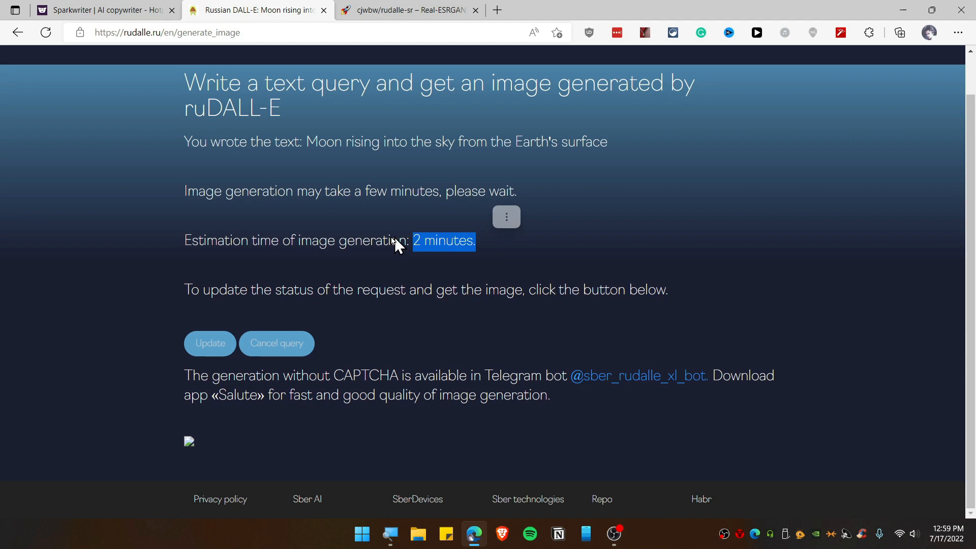
{"action": "left_click", "coordinate": [210, 343]}
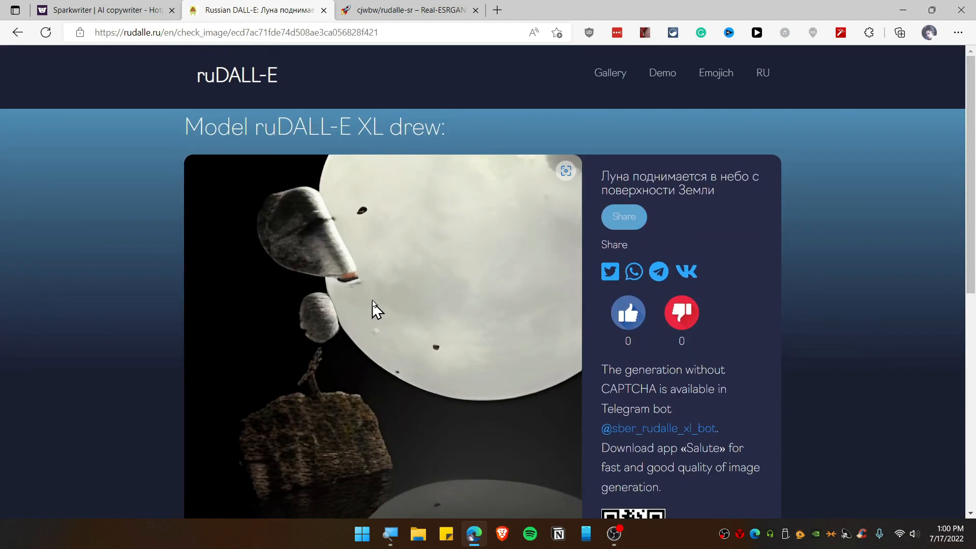
{"action": "mouse_move", "coordinate": [429, 250]}
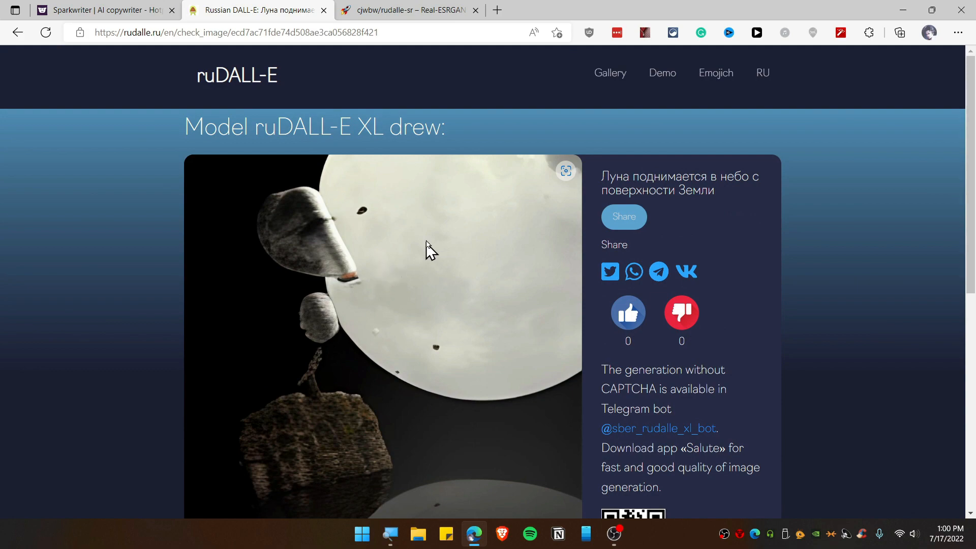
{"action": "scroll", "scroll_direction": "down", "scroll_amount": 3}
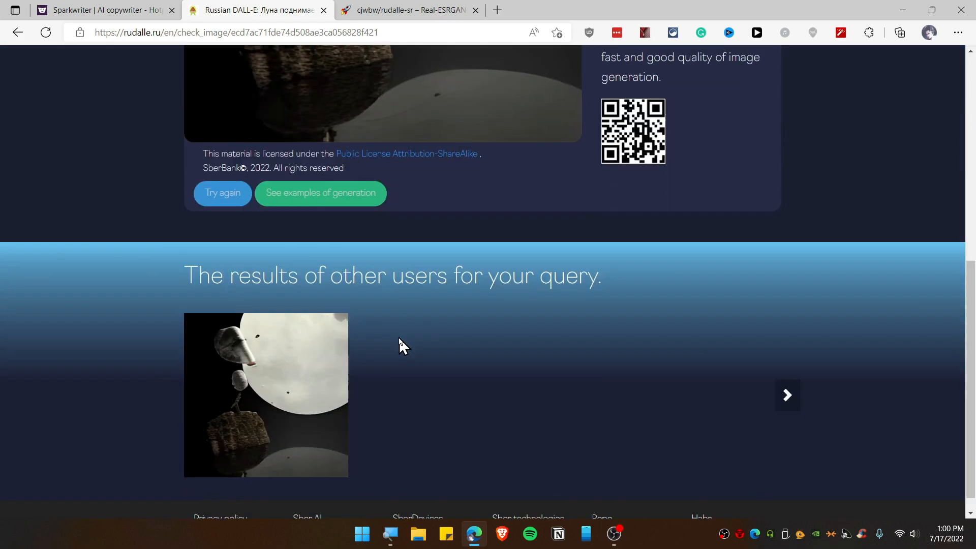
Save the generated image as moon.jpg and show it in the Downloads folder.
{"action": "right_click", "coordinate": [280, 212]}
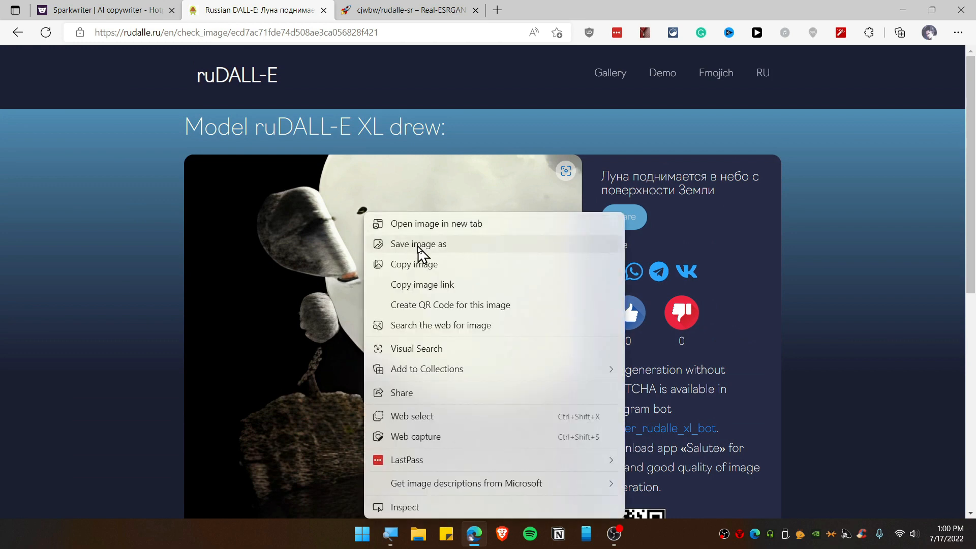
{"action": "left_click", "coordinate": [418, 244]}
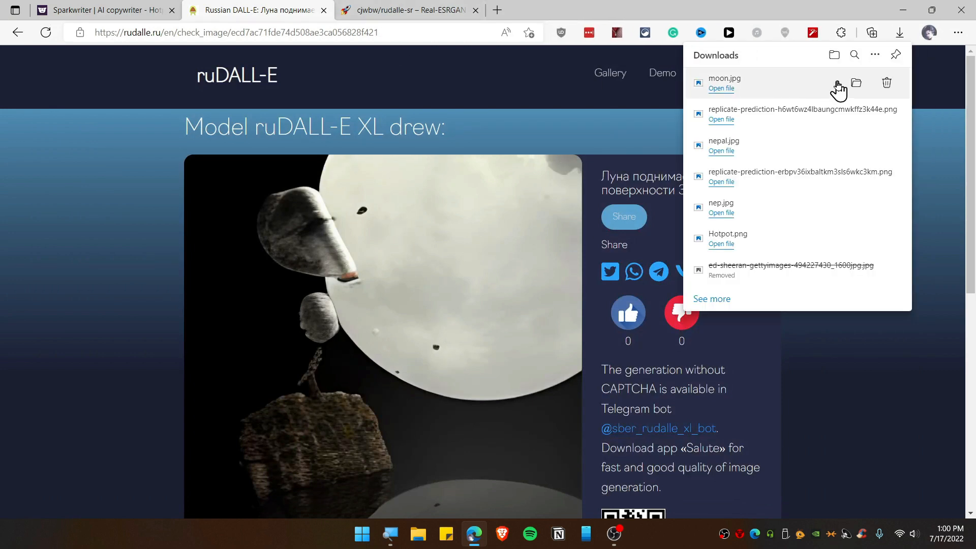
{"action": "mouse_move", "coordinate": [837, 92]}
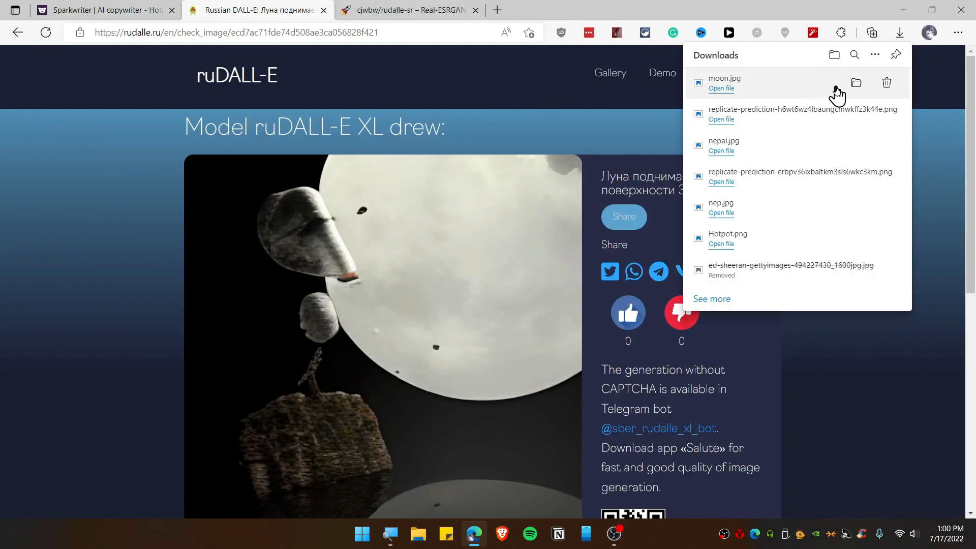
{"action": "left_click", "coordinate": [855, 83]}
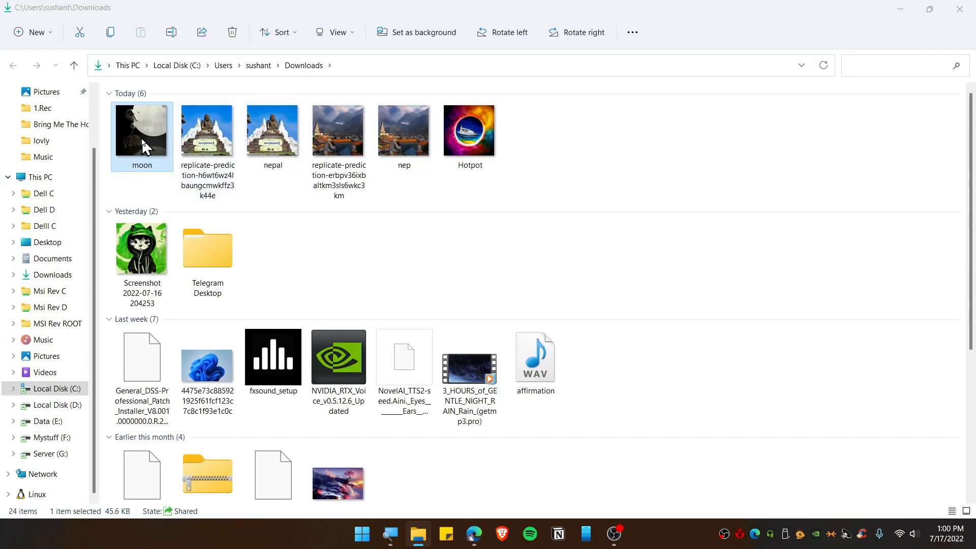
Preview moon.jpg, confirm its 1024 × 1024 dimensions in Properties, then return to the browser.
{"action": "double_click", "coordinate": [141, 129]}
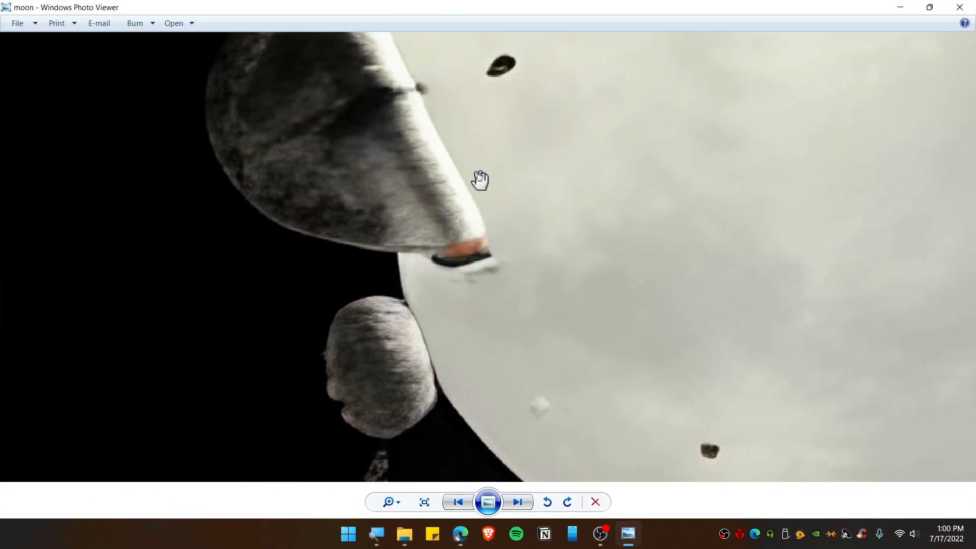
{"action": "left_click", "coordinate": [424, 502]}
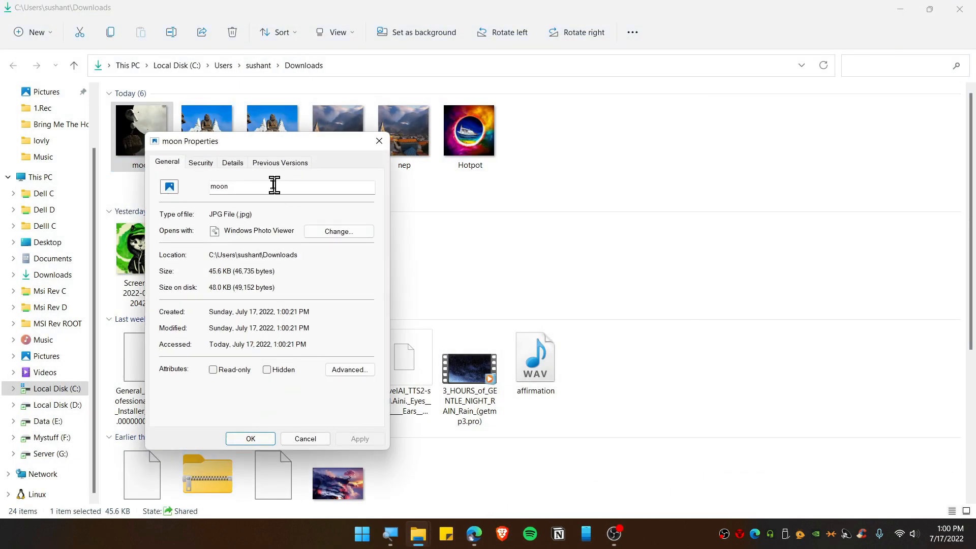
{"action": "left_click", "coordinate": [231, 162]}
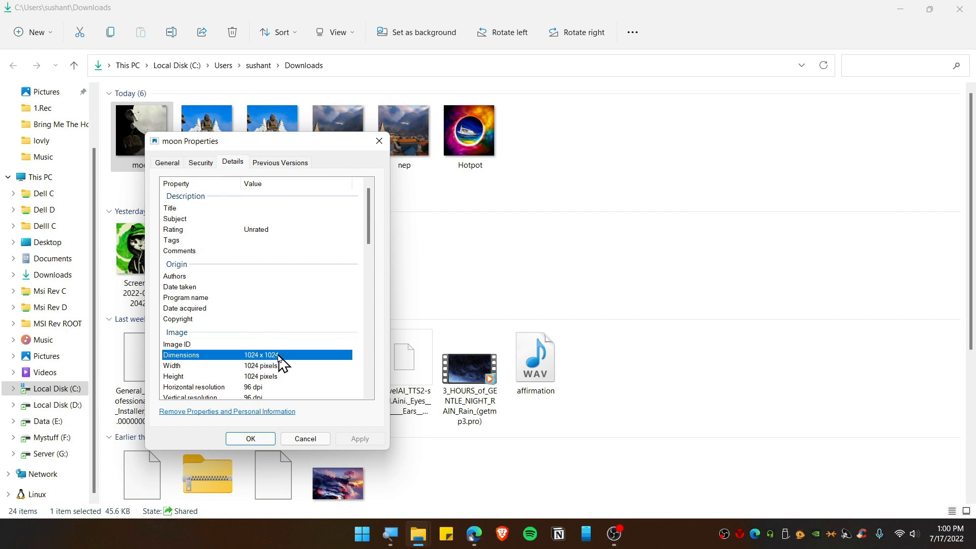
{"action": "scroll", "scroll_direction": "down", "scroll_amount": 3}
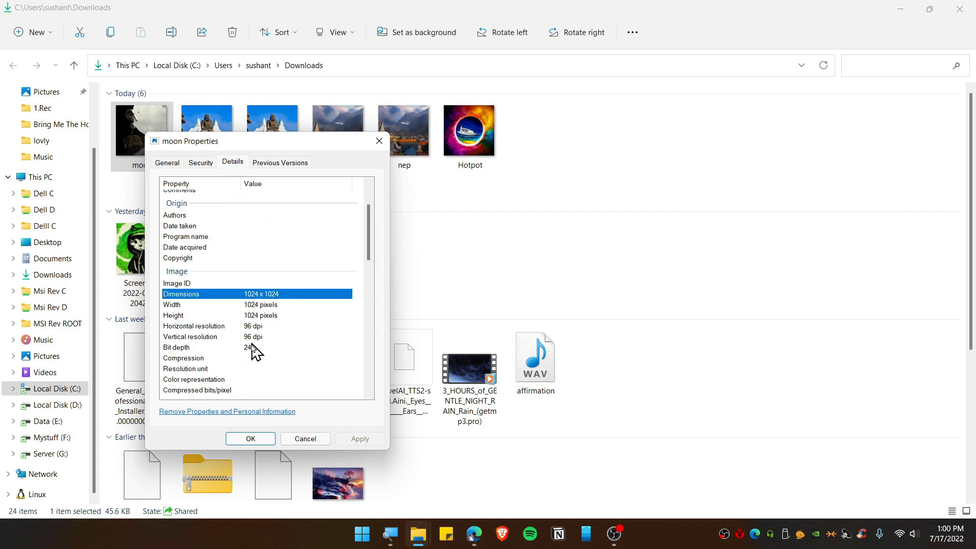
{"action": "scroll", "scroll_direction": "down", "scroll_amount": 3}
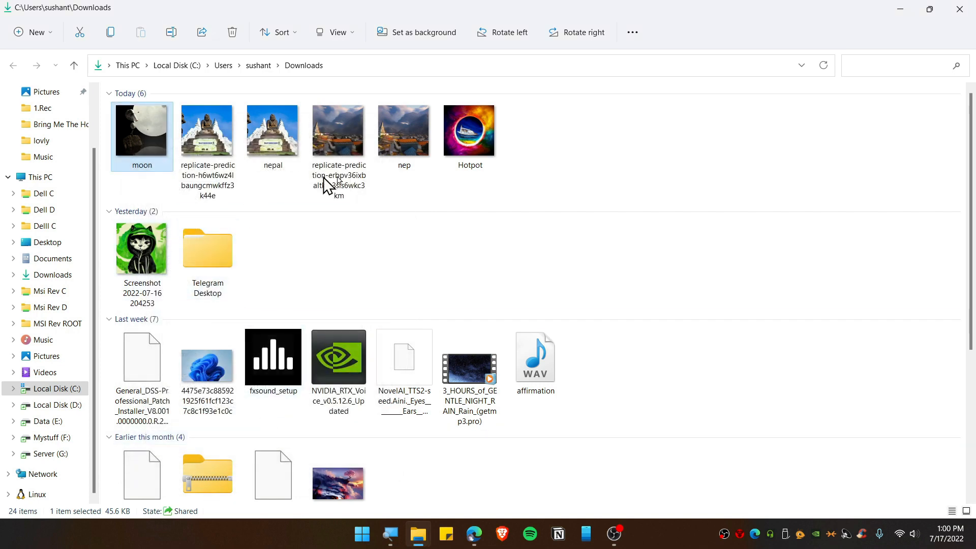
{"action": "left_click", "coordinate": [474, 533]}
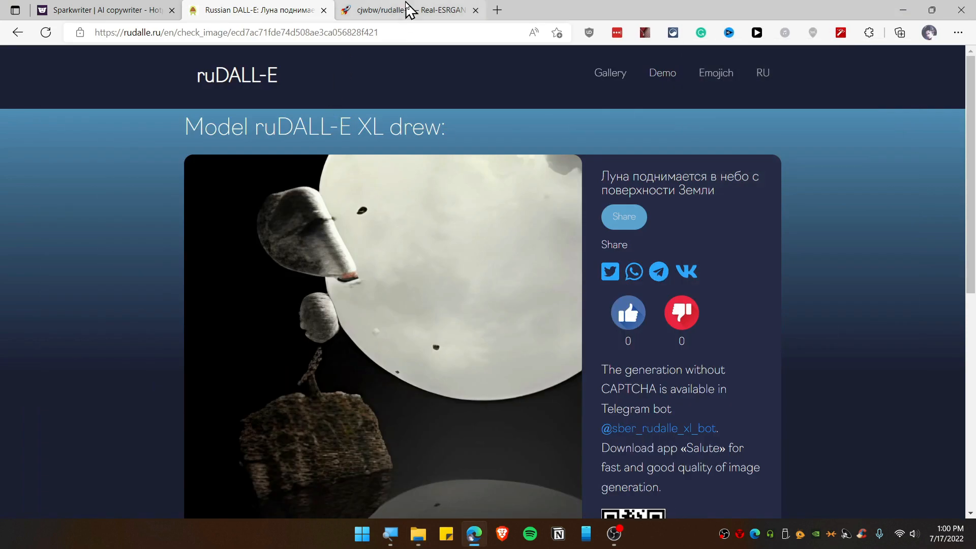
Upload moon.jpg from Downloads as the rudalle-sr input image.
{"action": "left_click", "coordinate": [407, 10]}
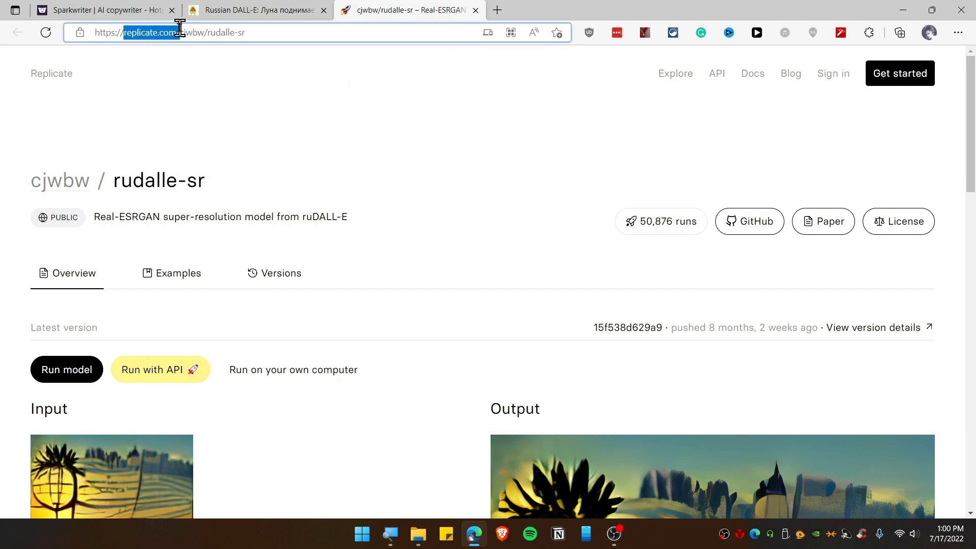
{"action": "mouse_move", "coordinate": [187, 303]}
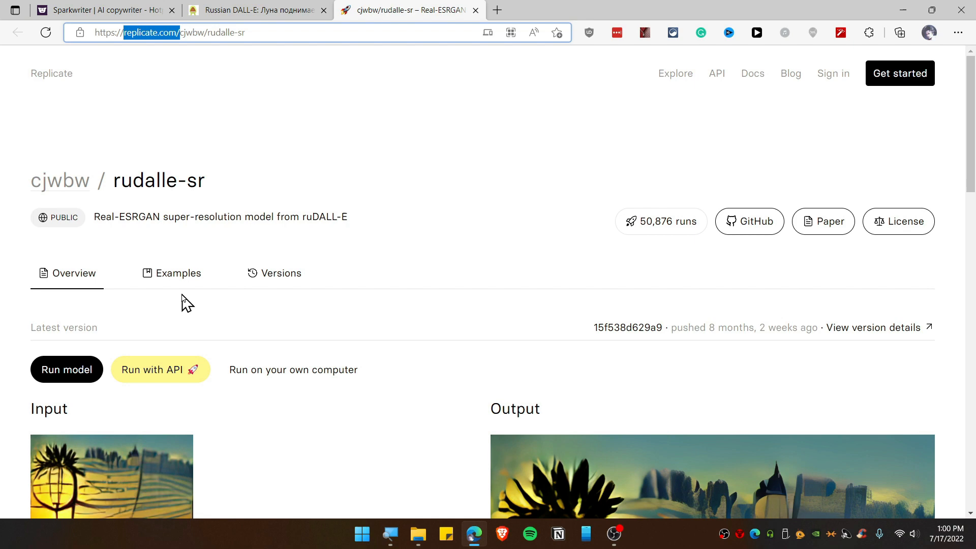
{"action": "scroll", "scroll_direction": "down", "scroll_amount": 3}
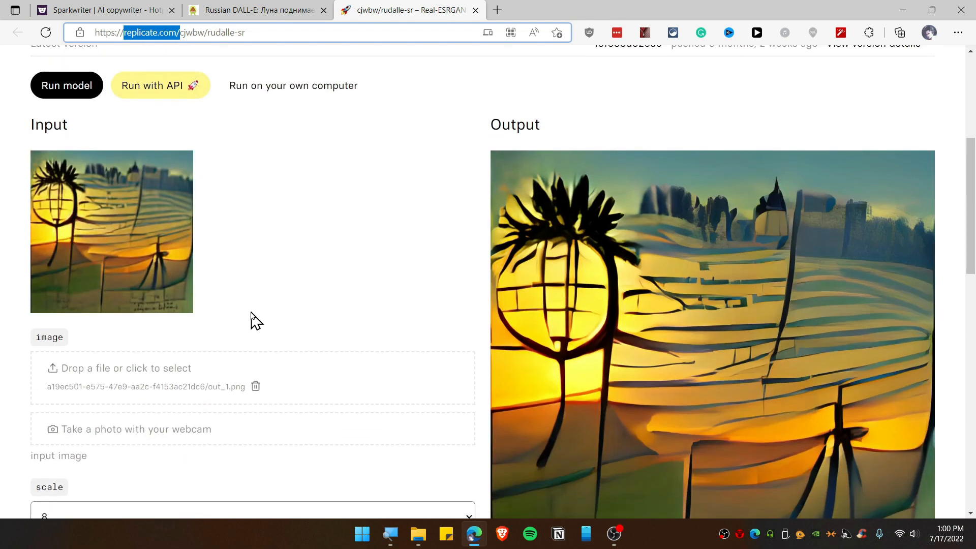
{"action": "mouse_move", "coordinate": [241, 335]}
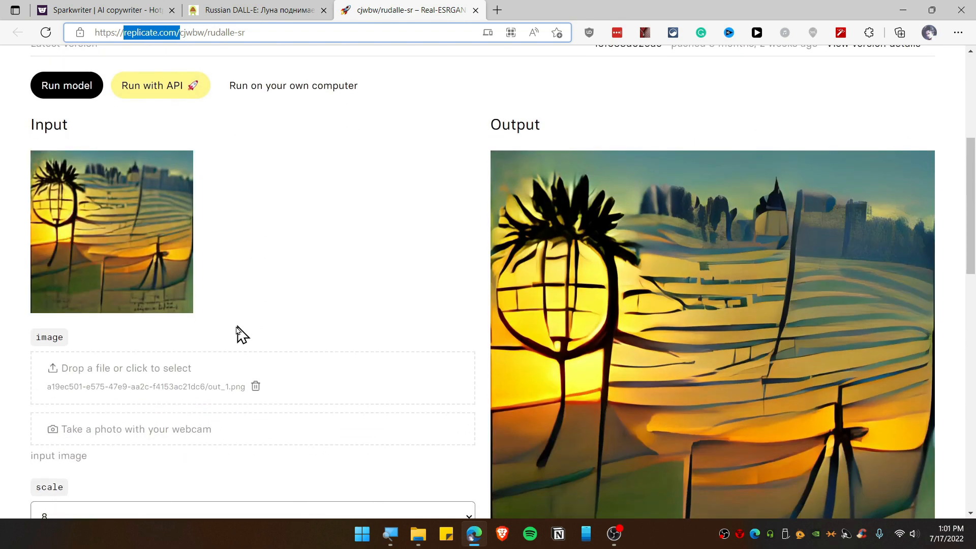
{"action": "left_click", "coordinate": [126, 368]}
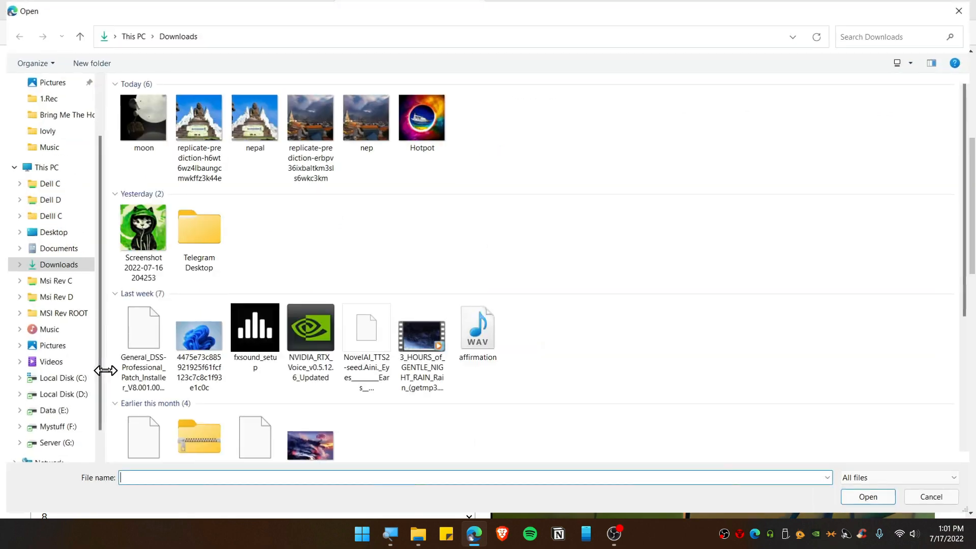
{"action": "left_click", "coordinate": [142, 117]}
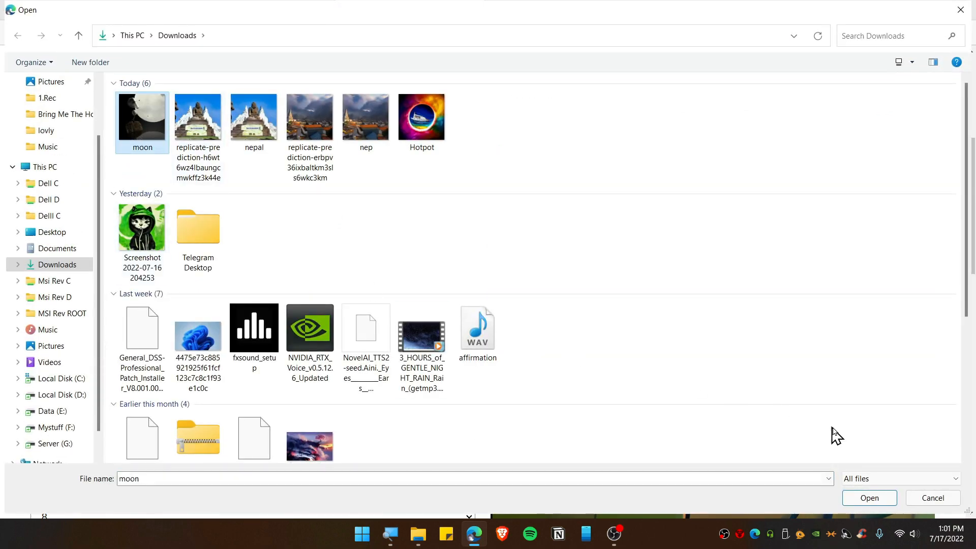
{"action": "left_click", "coordinate": [868, 497]}
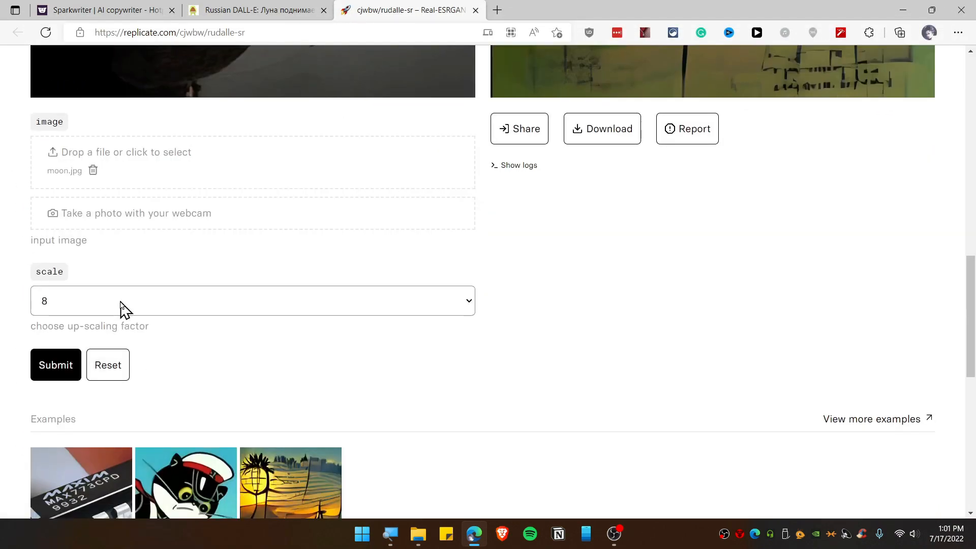
Set the up-scaling factor to 8 and submit the upscaling job.
{"action": "left_click", "coordinate": [252, 301]}
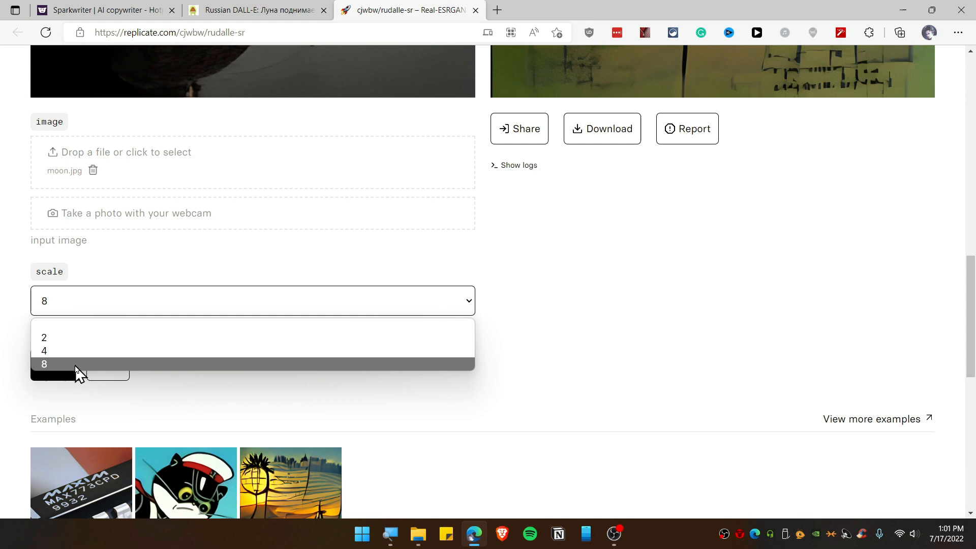
{"action": "left_click", "coordinate": [43, 364]}
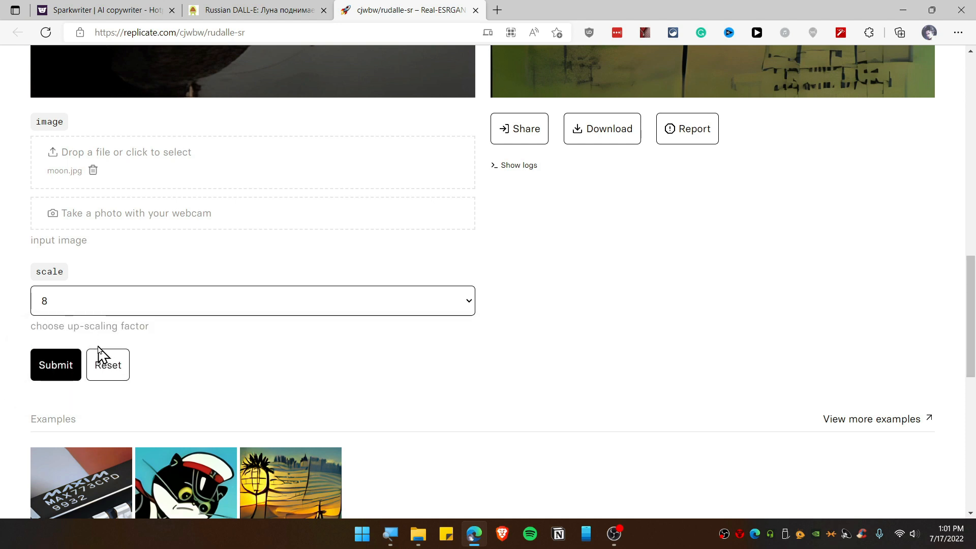
{"action": "mouse_move", "coordinate": [363, 383]}
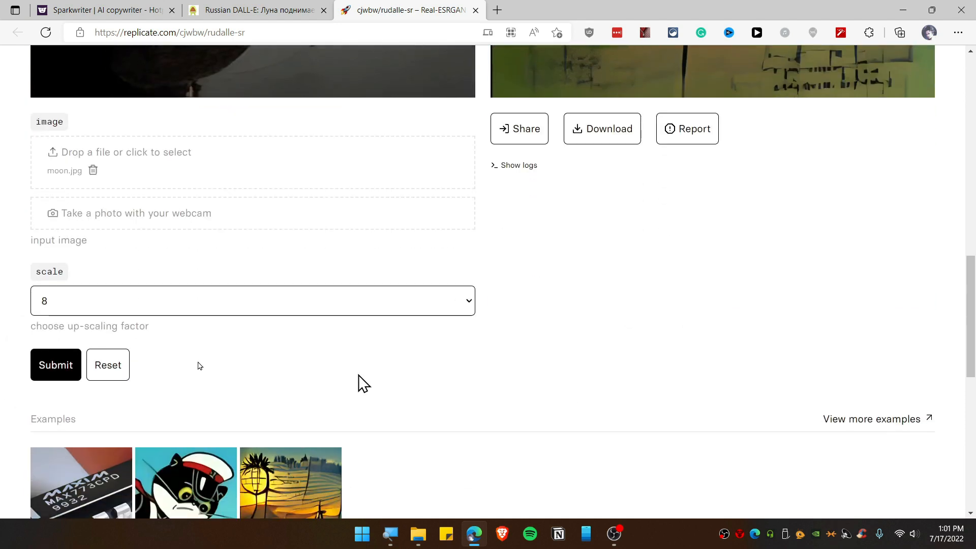
{"action": "left_click", "coordinate": [56, 365]}
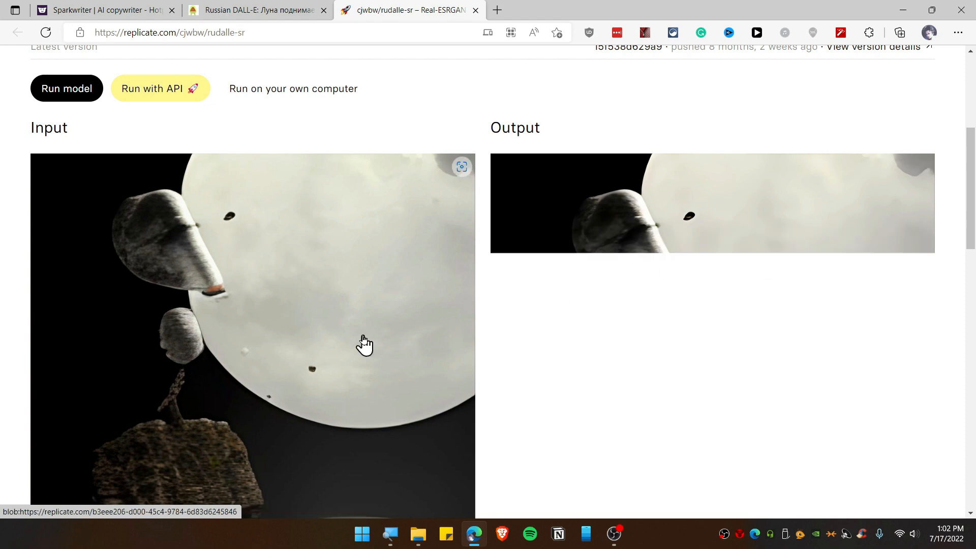
Download the upscaled moon output once the prediction finishes.
{"action": "scroll", "scroll_direction": "down", "scroll_amount": 3}
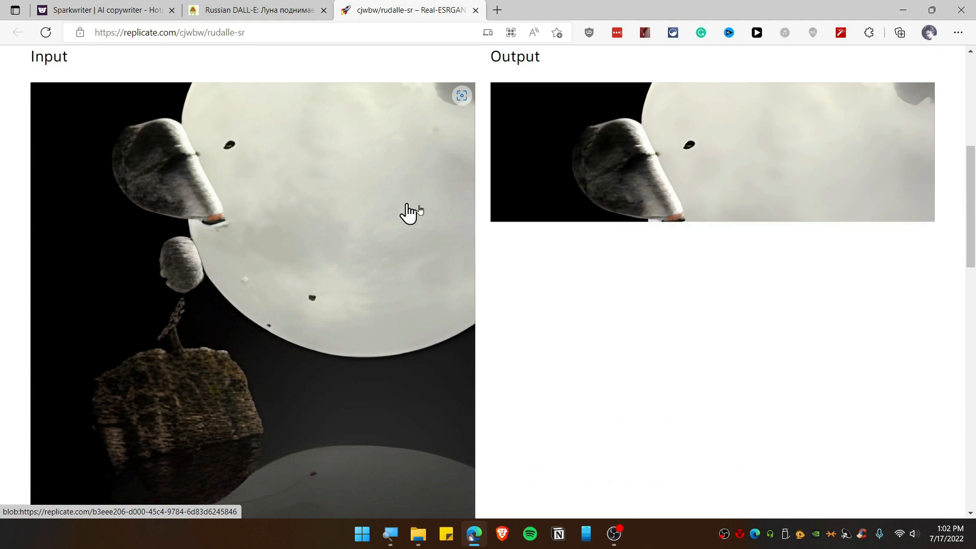
{"action": "scroll", "scroll_direction": "down", "scroll_amount": 3}
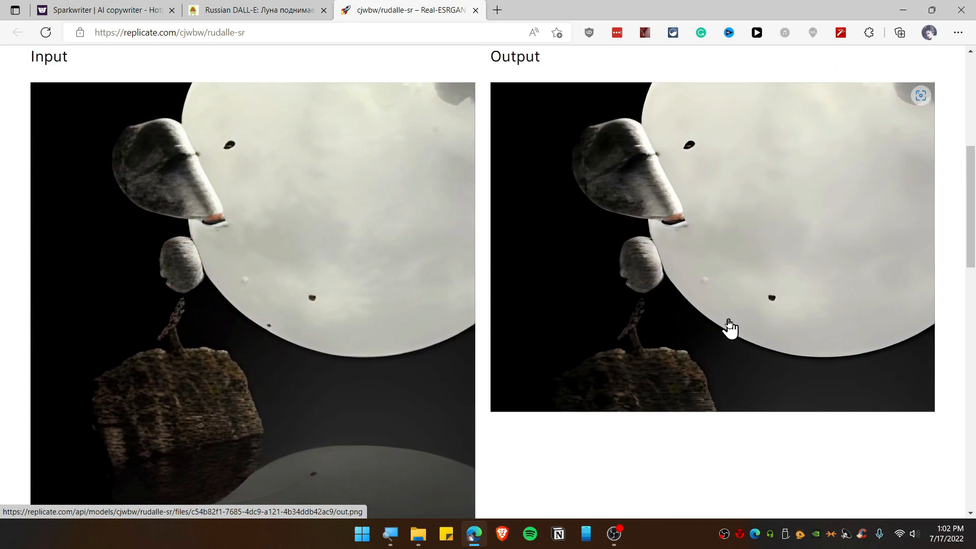
{"action": "scroll", "scroll_direction": "down", "scroll_amount": 3}
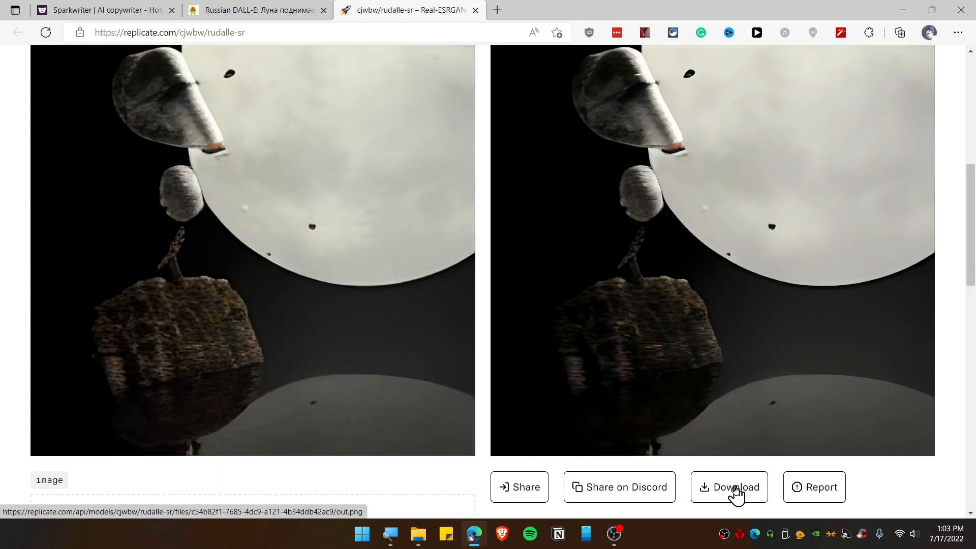
{"action": "left_click", "coordinate": [728, 487]}
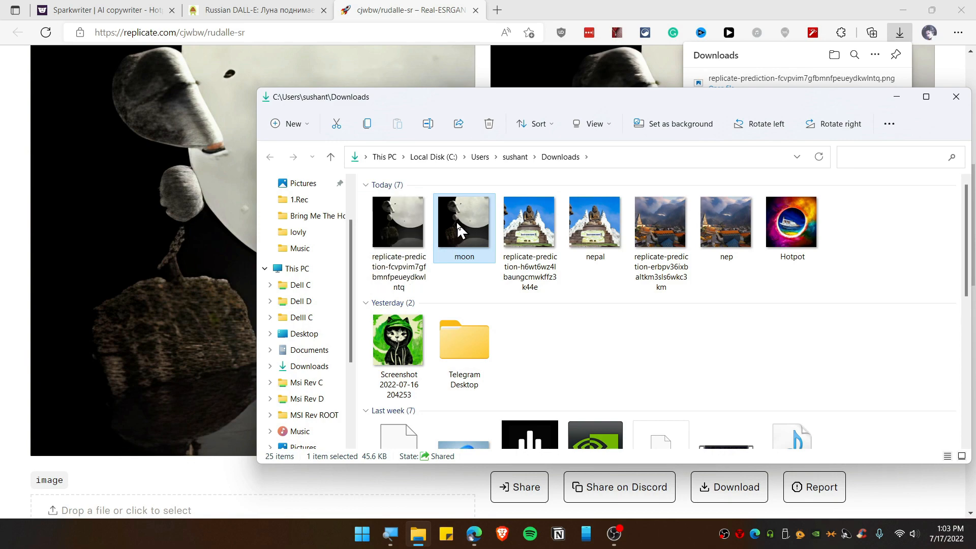
Open the moon image from the Downloads folder in Photo Viewer.
{"action": "double_click", "coordinate": [463, 222]}
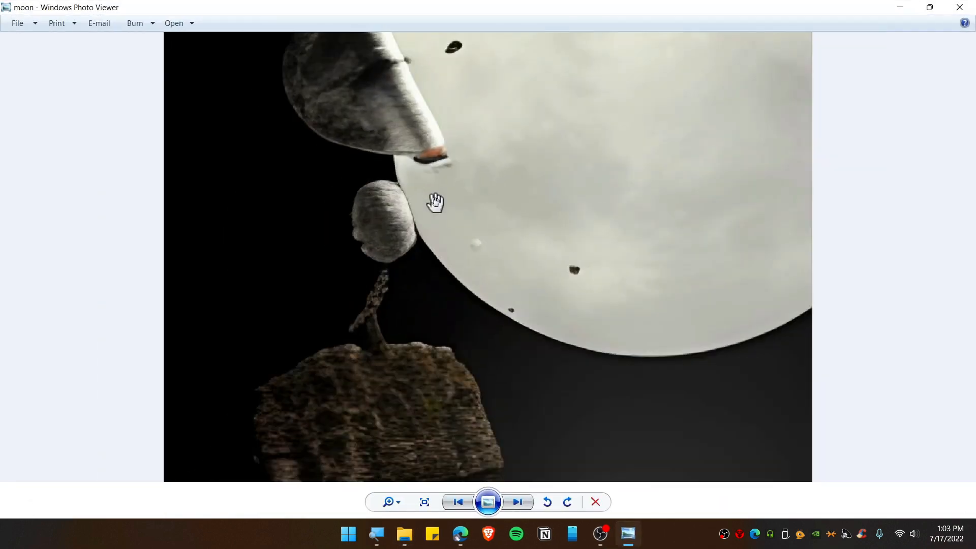
Zoom in and pan across the upscaled moon artwork's texture and rocky surface.
{"action": "left_click", "coordinate": [457, 503]}
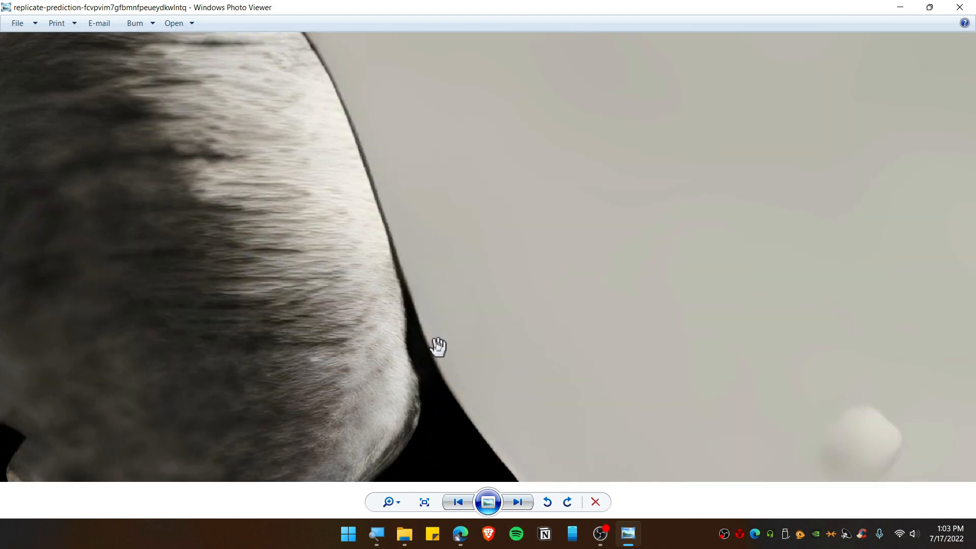
{"action": "left_click_drag", "start_coordinate": [438, 346], "coordinate": [515, 238]}
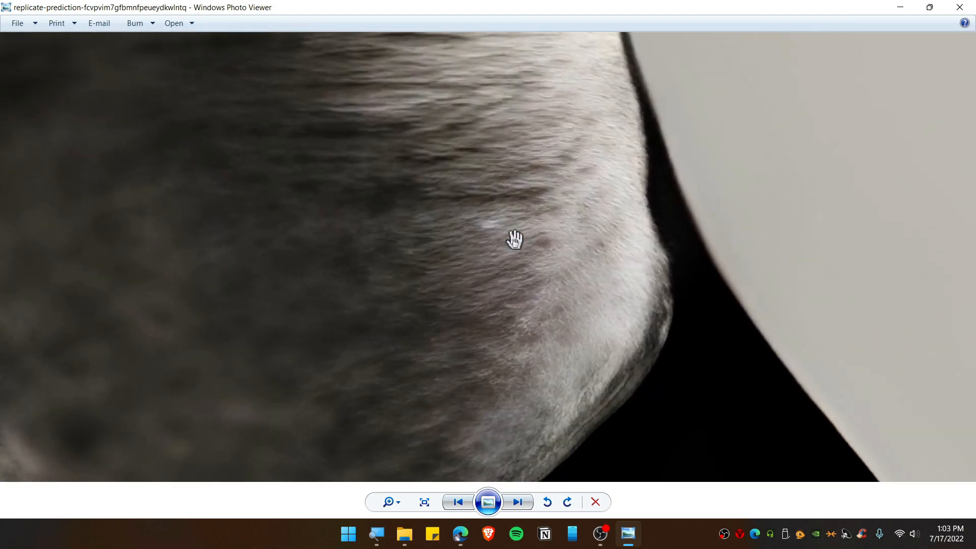
{"action": "left_click_drag", "start_coordinate": [515, 240], "coordinate": [572, 424]}
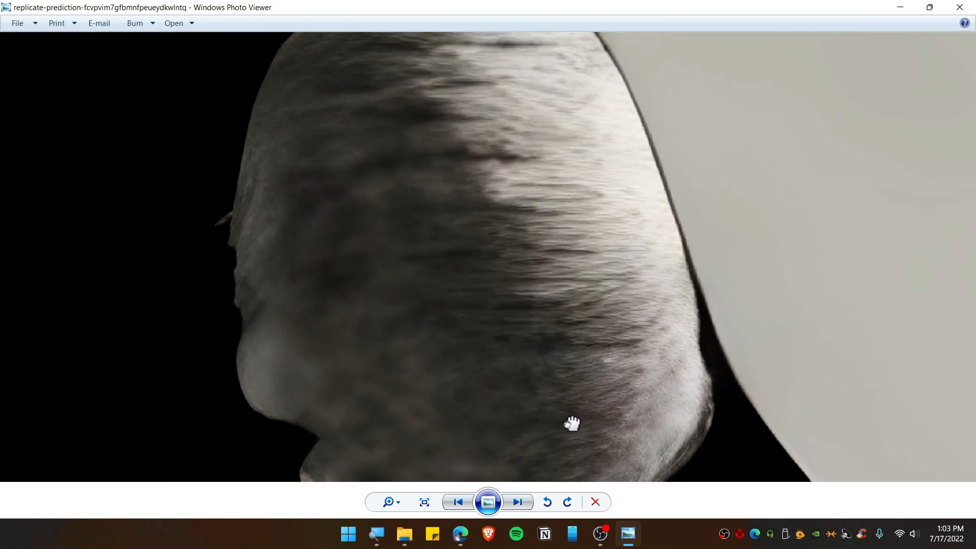
{"action": "left_click", "coordinate": [517, 501]}
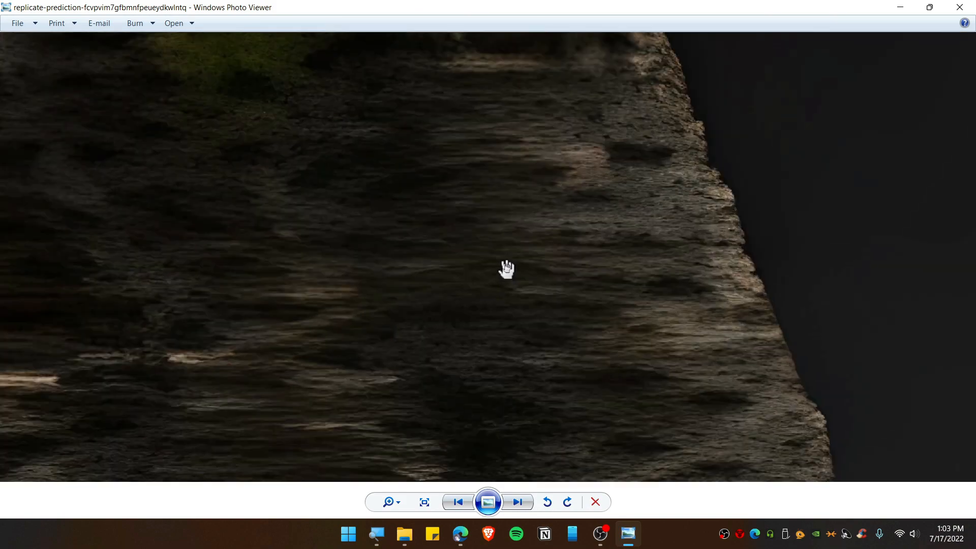
{"action": "left_click_drag", "start_coordinate": [507, 268], "coordinate": [478, 313]}
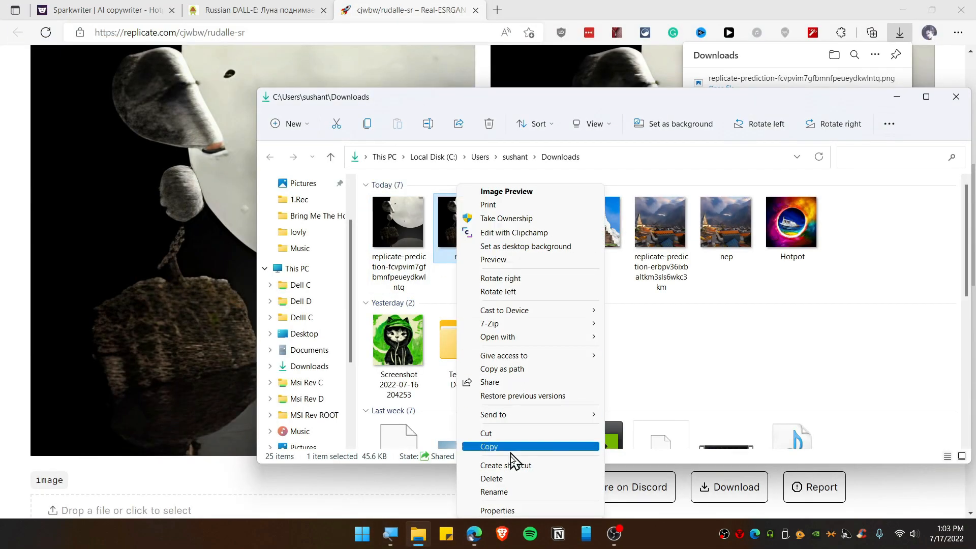
{"action": "left_click", "coordinate": [496, 510]}
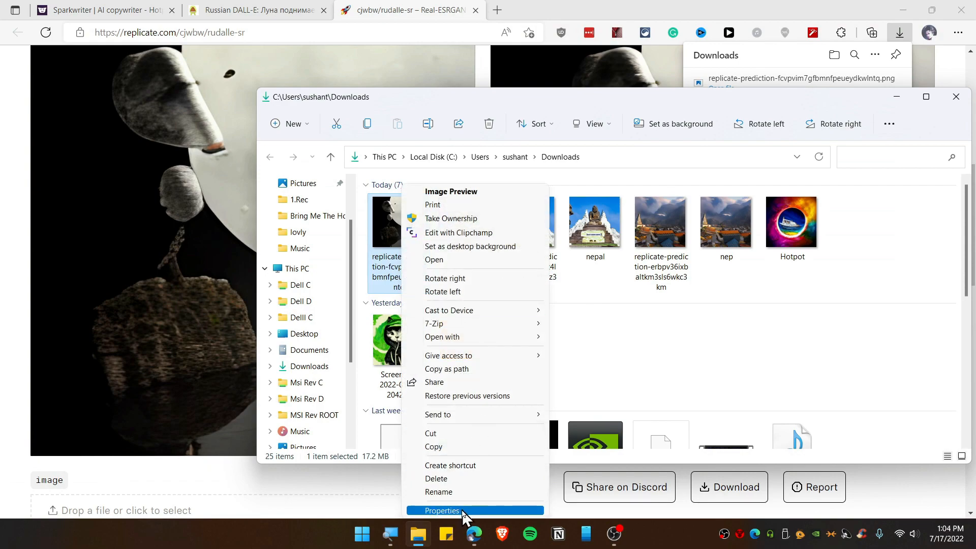
{"action": "left_click", "coordinate": [443, 511]}
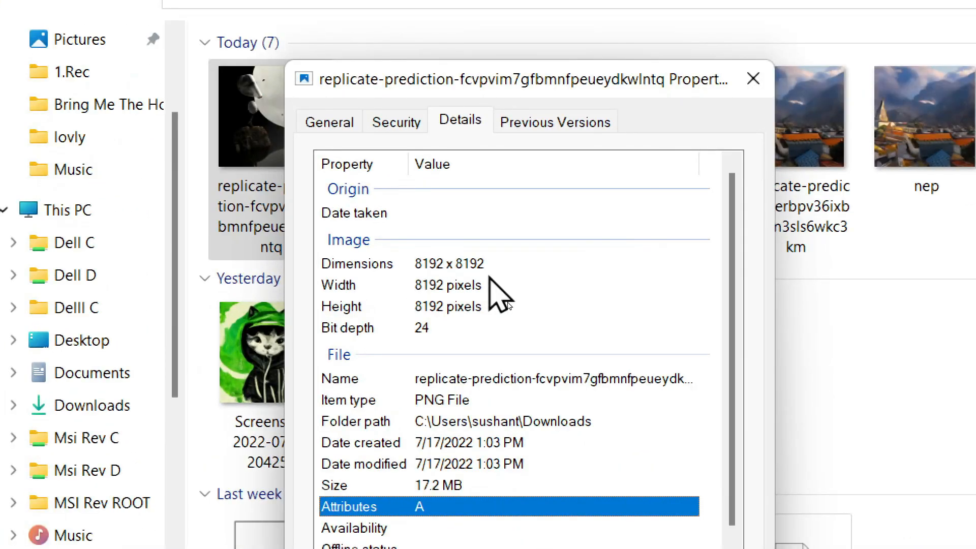
{"action": "left_click", "coordinate": [752, 80]}
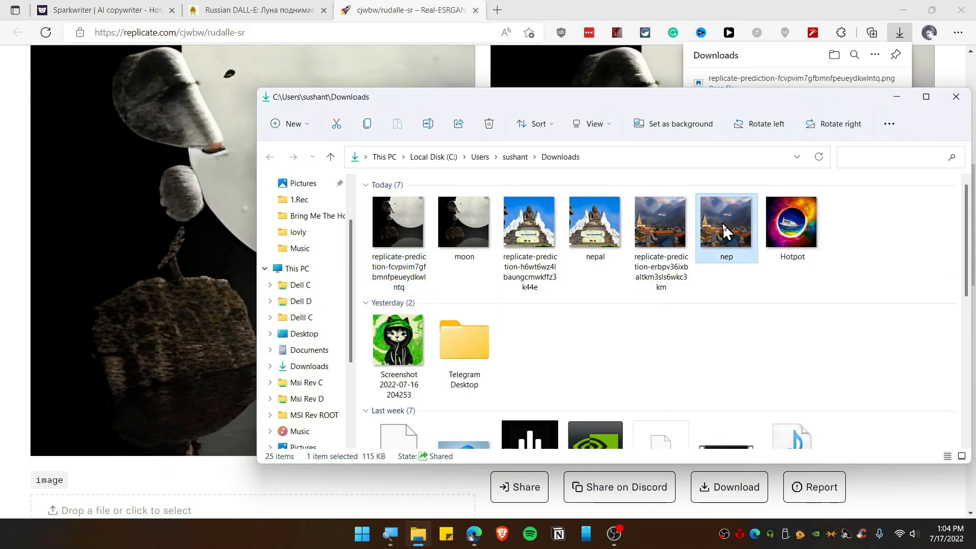
View the nep image and its upscaled version zoomed in, then close the viewer.
{"action": "double_click", "coordinate": [726, 221]}
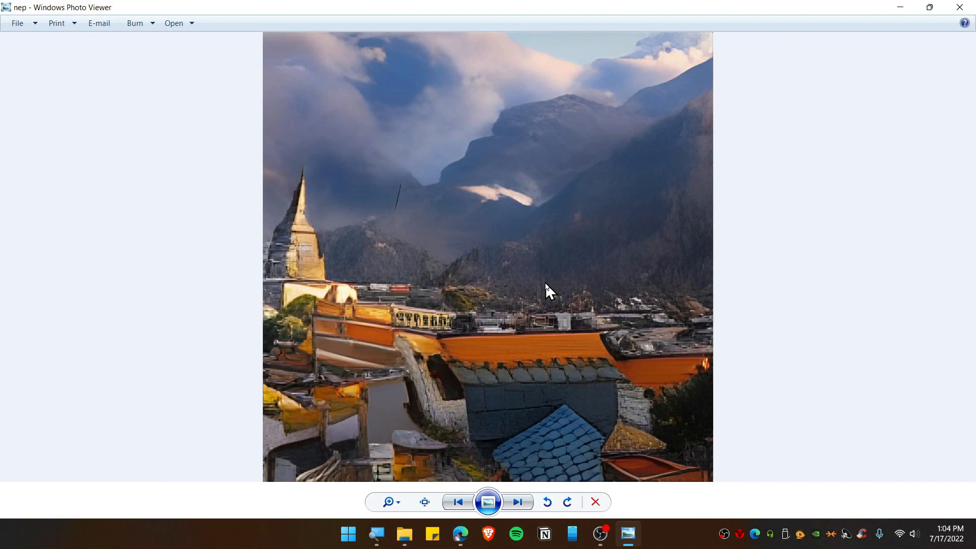
{"action": "left_click", "coordinate": [518, 502]}
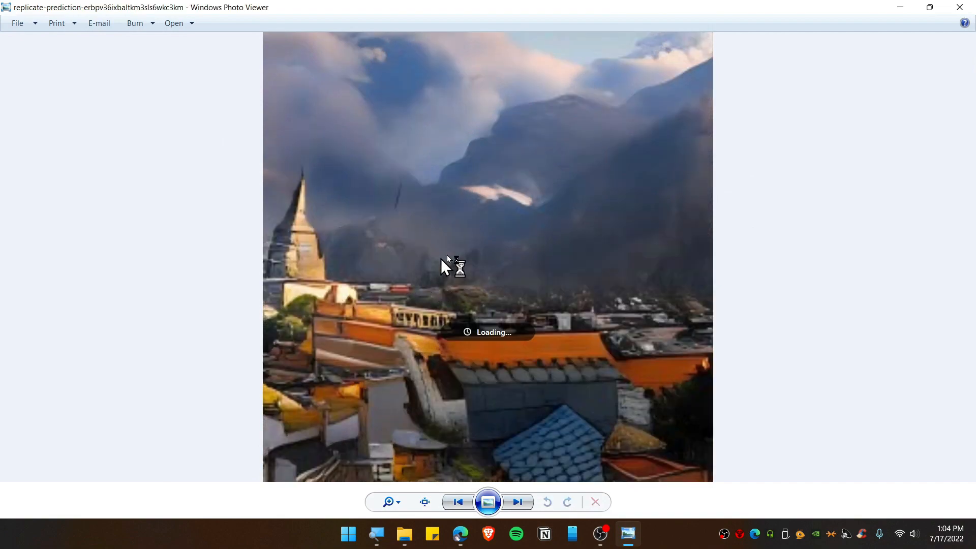
{"action": "left_click", "coordinate": [424, 502]}
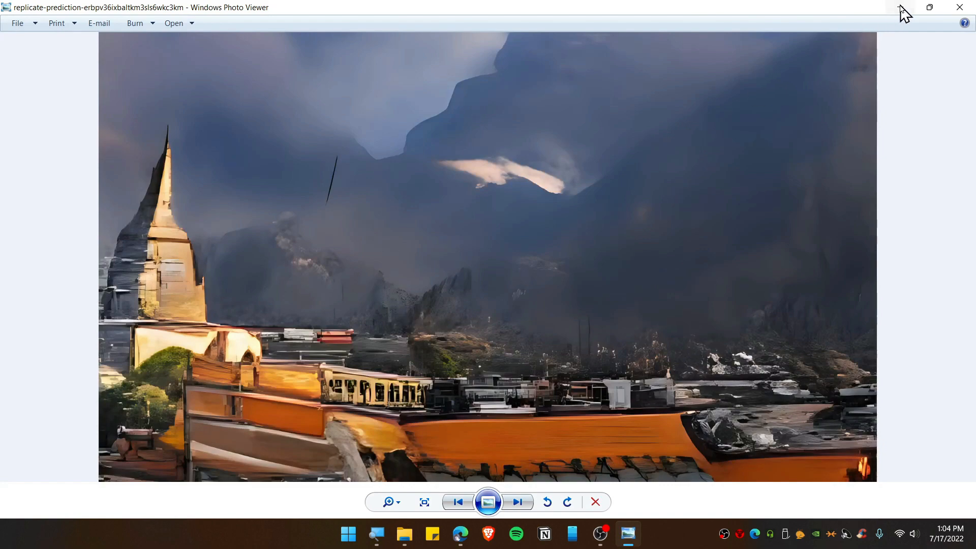
{"action": "left_click", "coordinate": [959, 6]}
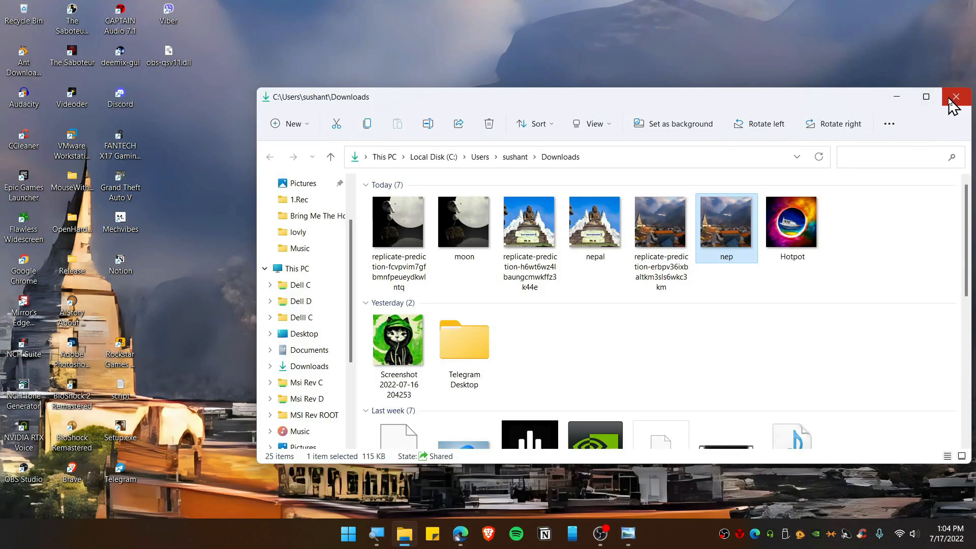
View the nepal image, then close the viewer.
{"action": "left_click", "coordinate": [594, 221]}
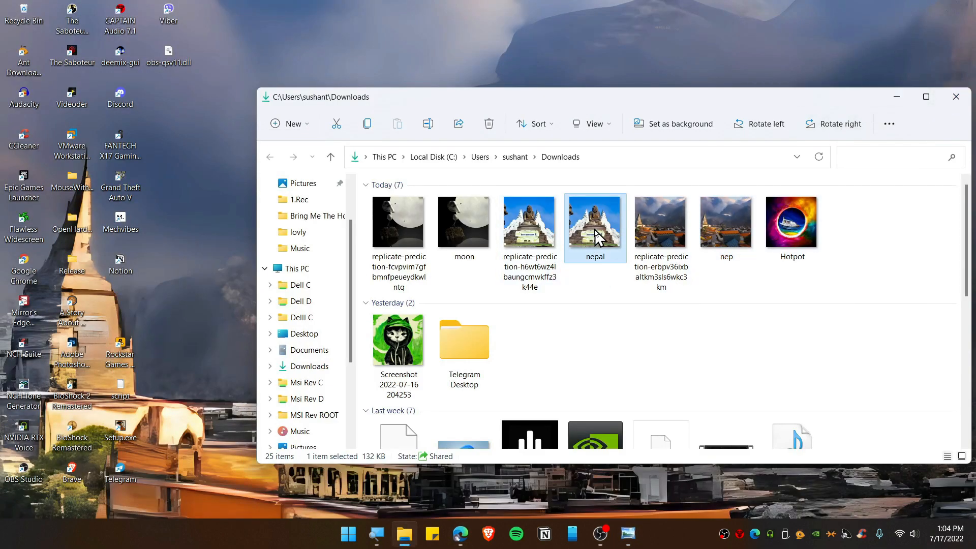
{"action": "double_click", "coordinate": [594, 221]}
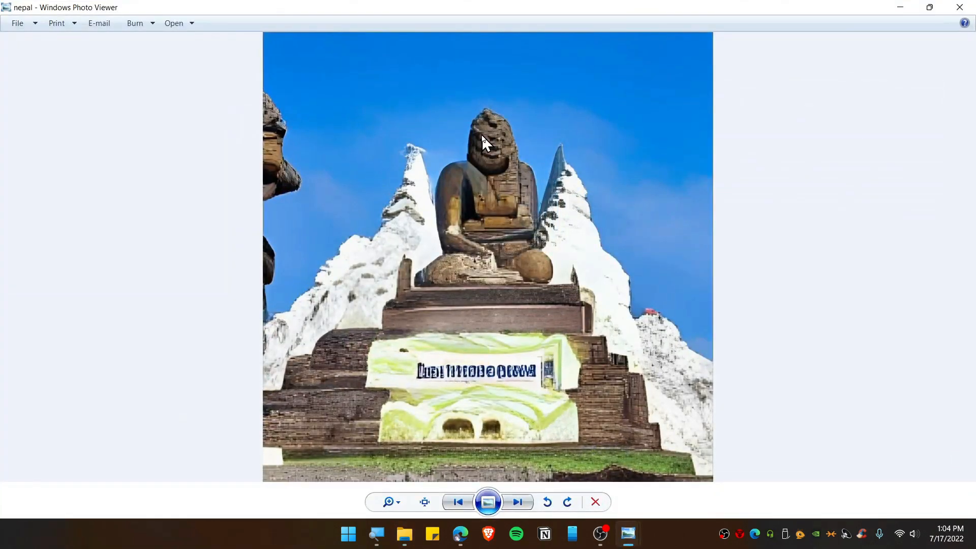
{"action": "mouse_move", "coordinate": [504, 233]}
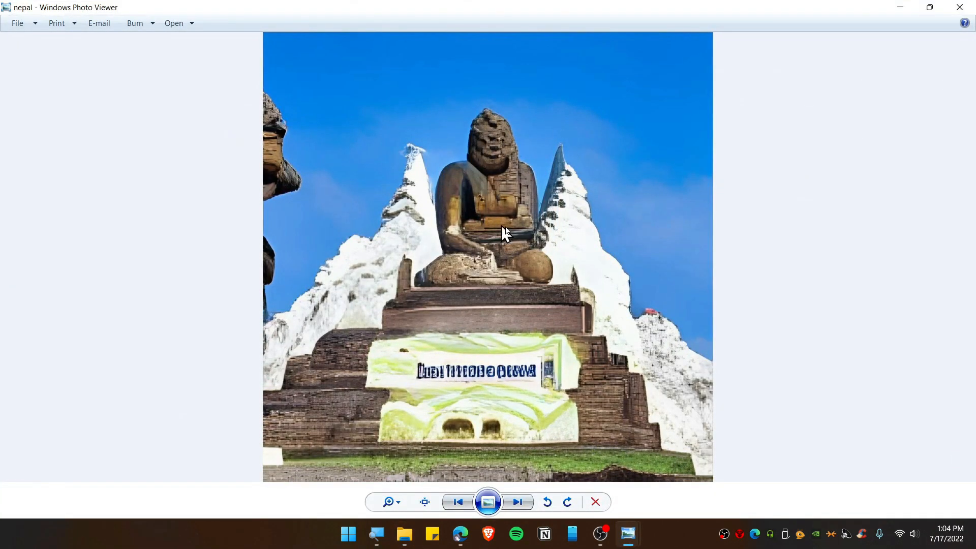
{"action": "left_click", "coordinate": [516, 502]}
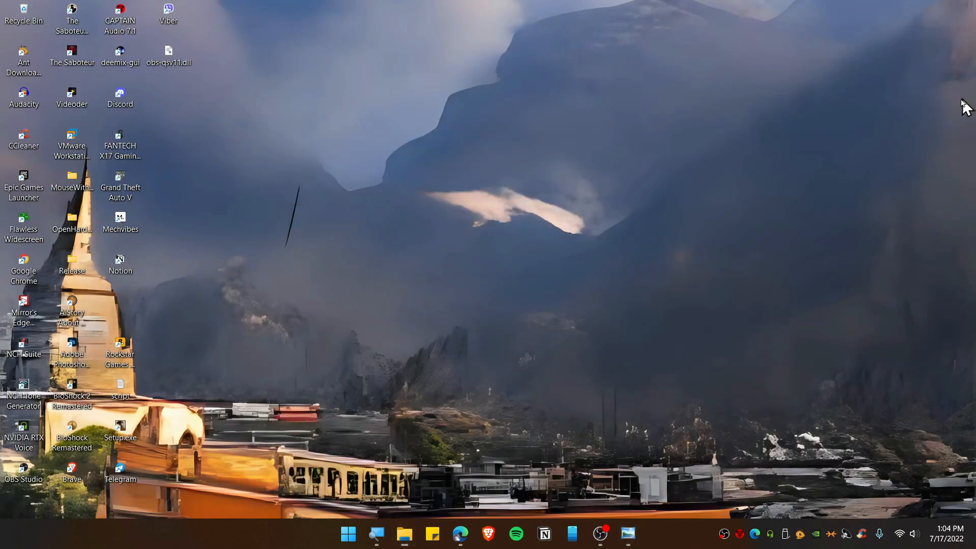
{"action": "mouse_move", "coordinate": [798, 286]}
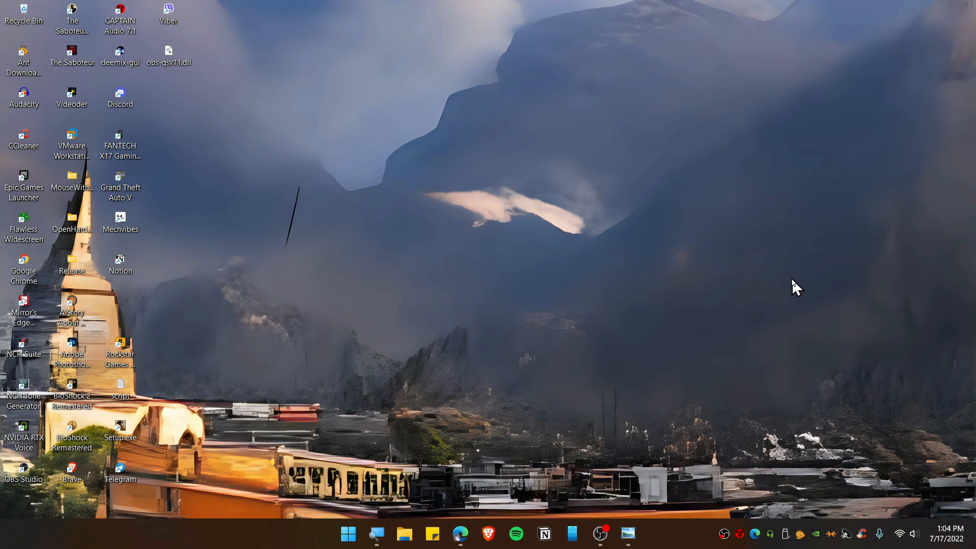
{"action": "mouse_move", "coordinate": [449, 523]}
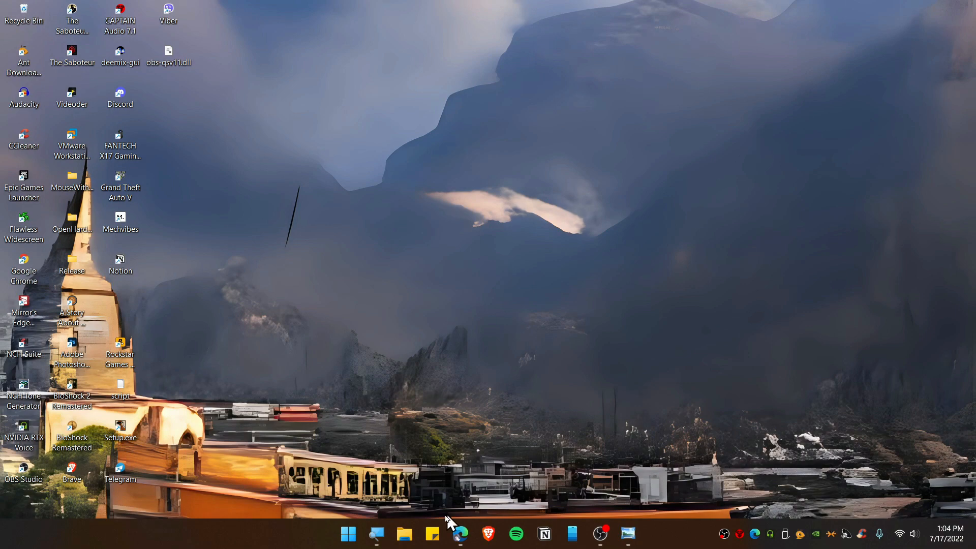
Bring the Edge browser back to the Hotpot Sparkwriter art ideas with the moon-rising idea.
{"action": "left_click", "coordinate": [460, 534]}
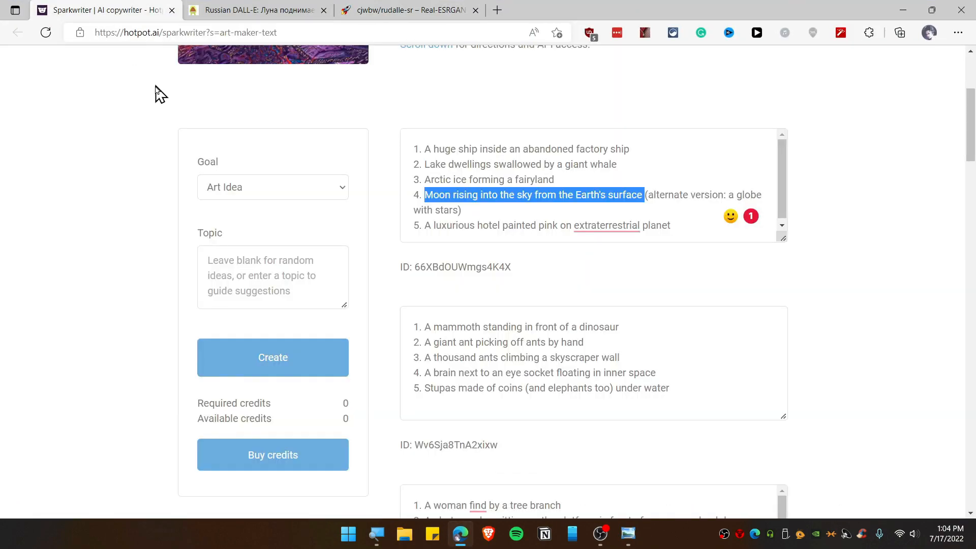
{"action": "mouse_move", "coordinate": [392, 160]}
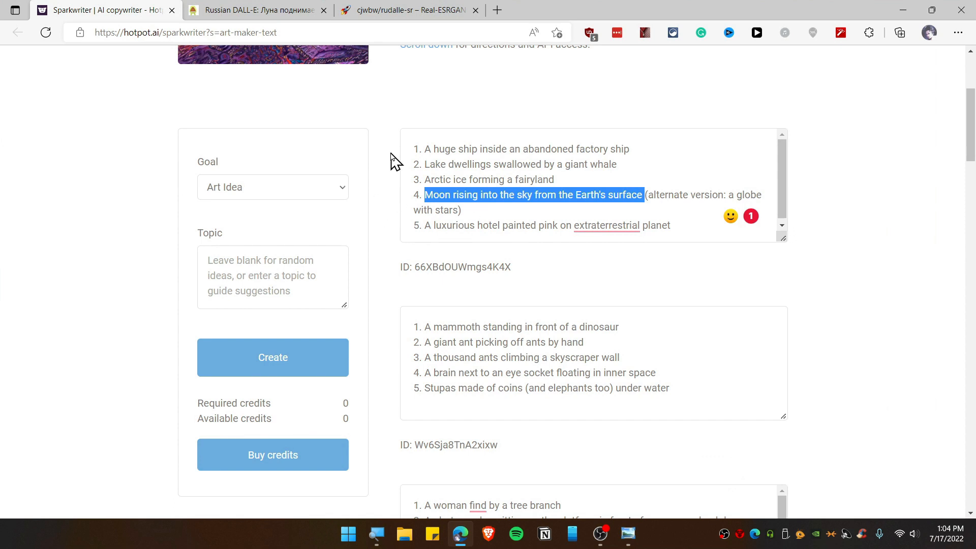
{"action": "mouse_move", "coordinate": [392, 168]}
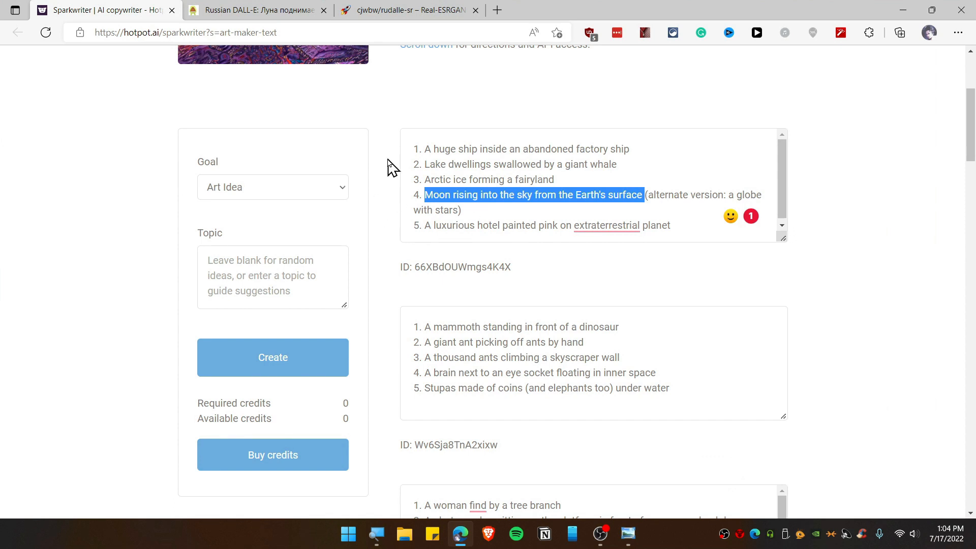